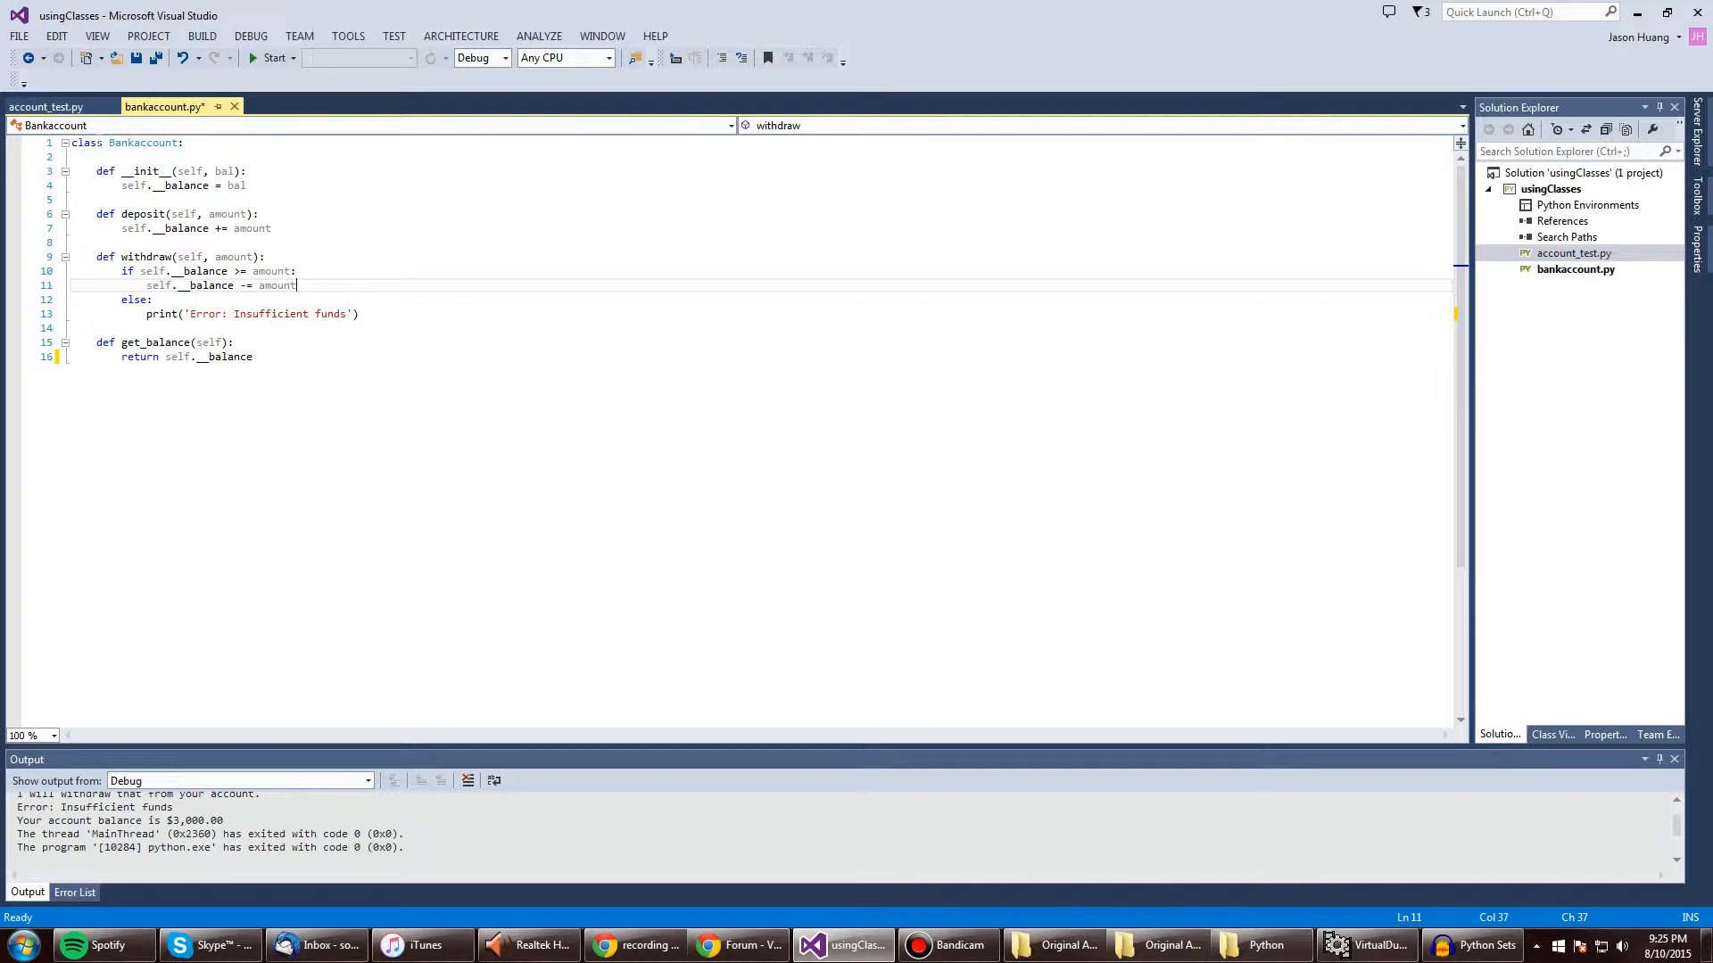
mouse_move(123, 143)
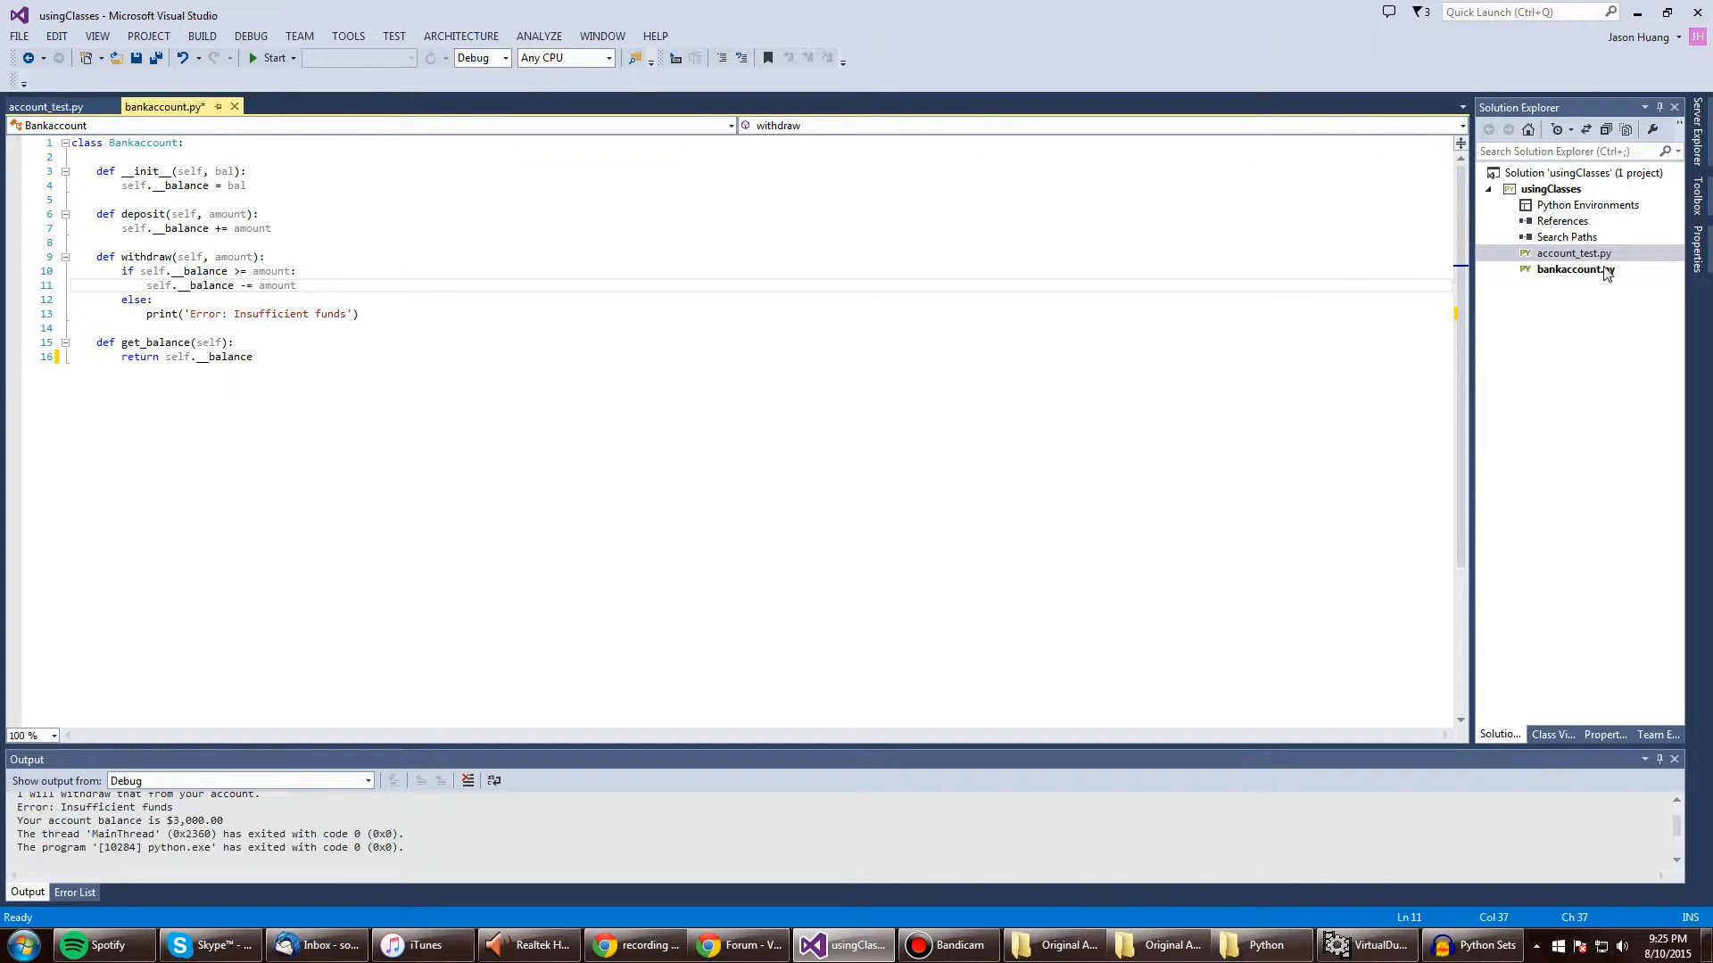
mouse_move(1598, 278)
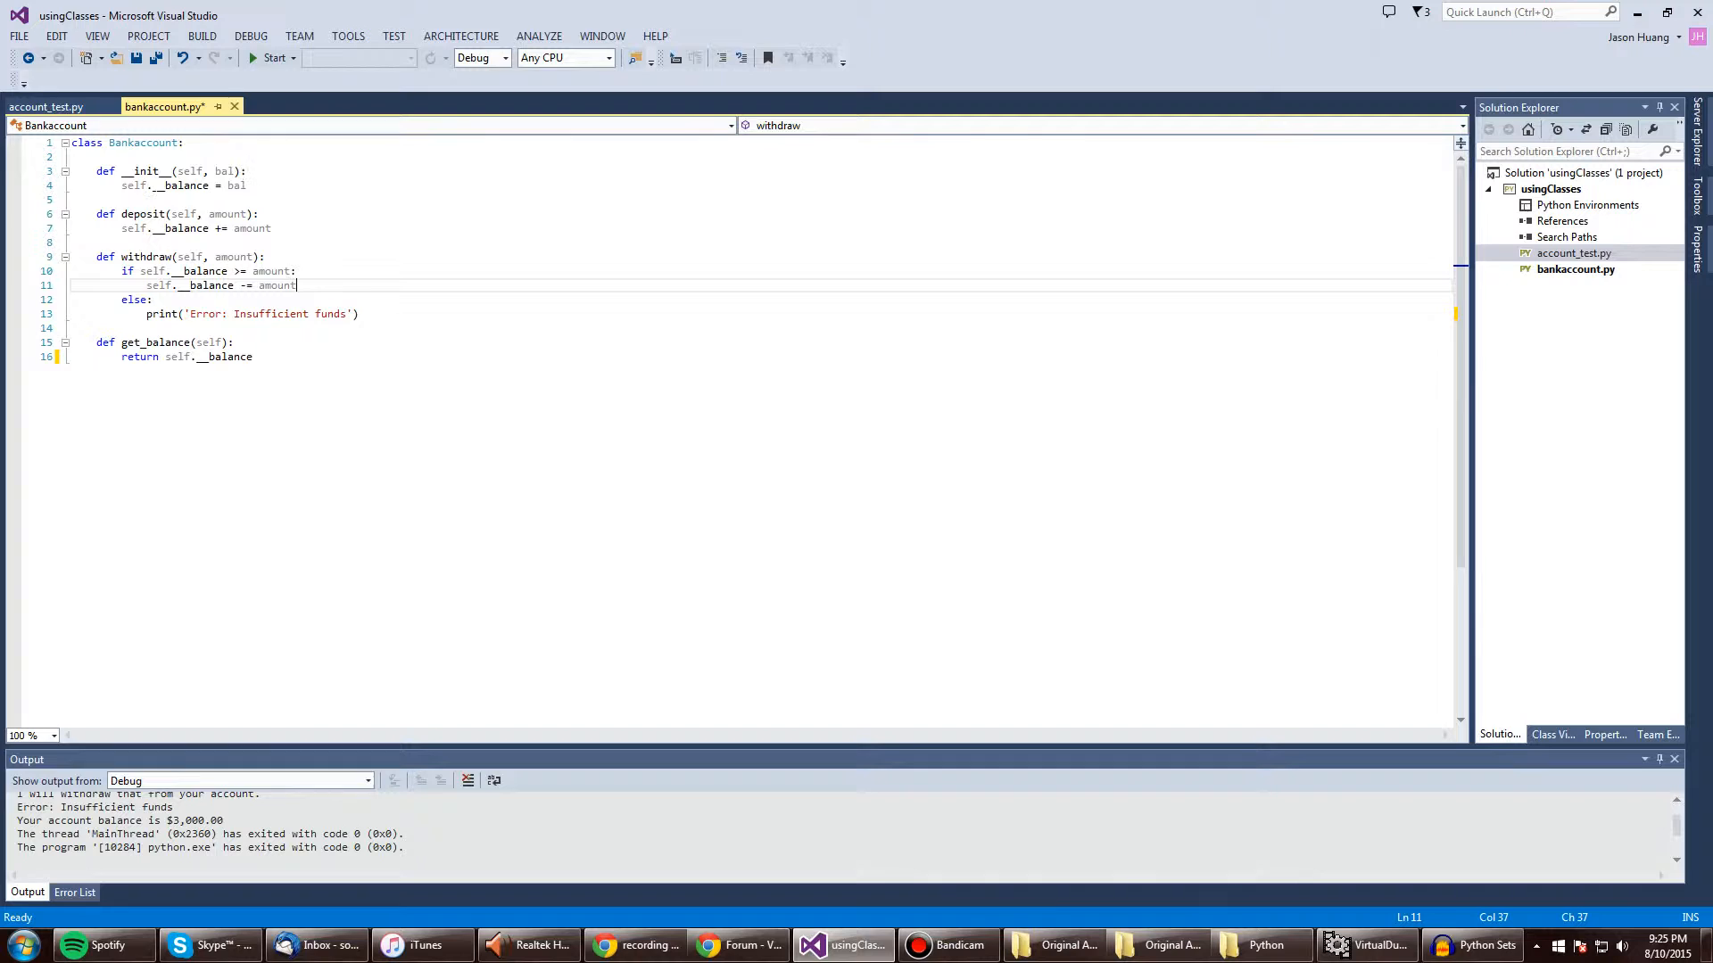
mouse_move(124, 185)
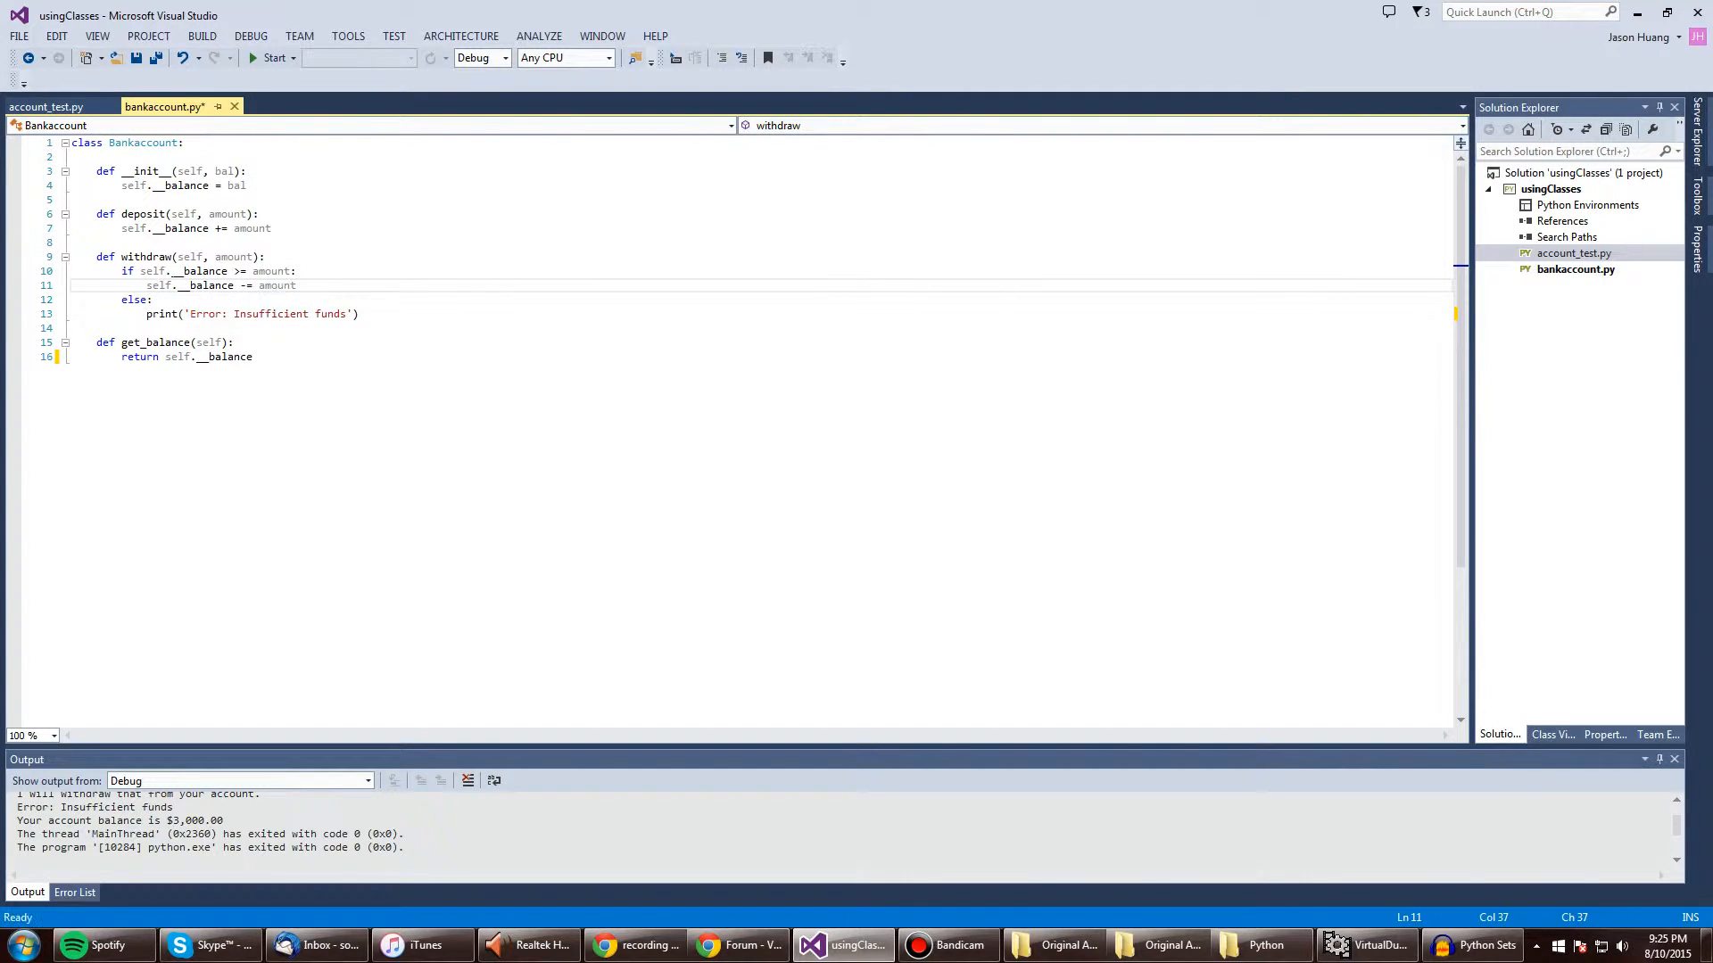
mouse_move(159, 314)
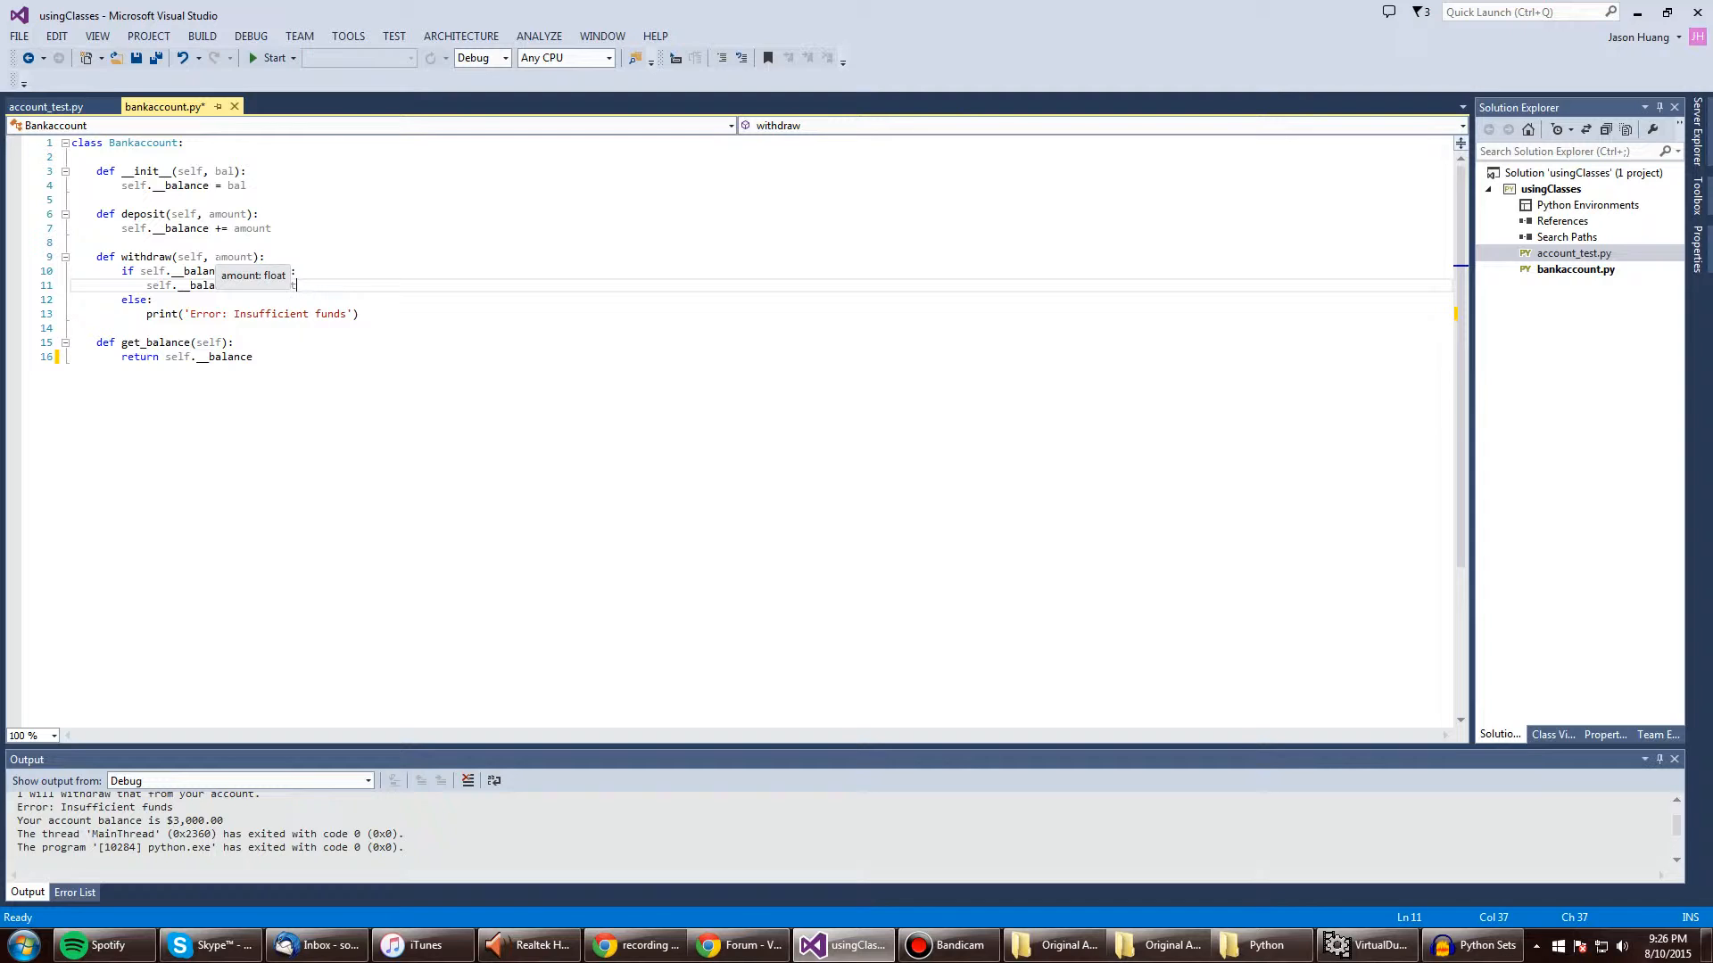
- Complete the withdrawal line with '-= amount' and bring up the account_test.py driver script
text(-= amount)
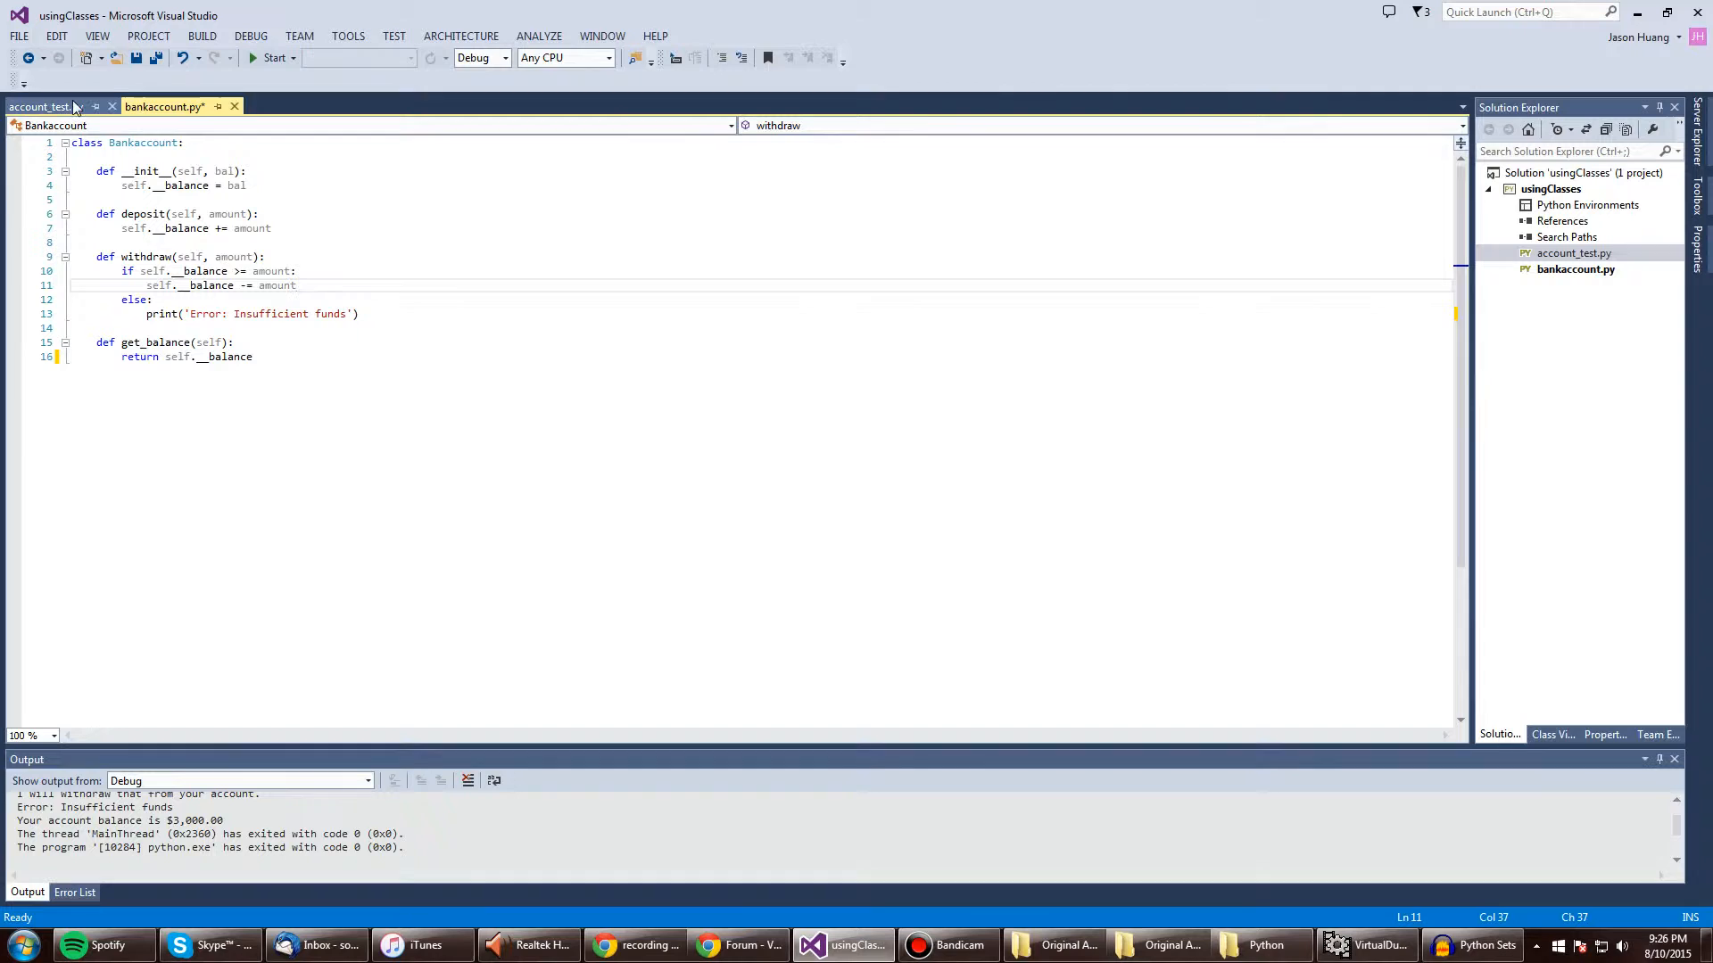
click(41, 106)
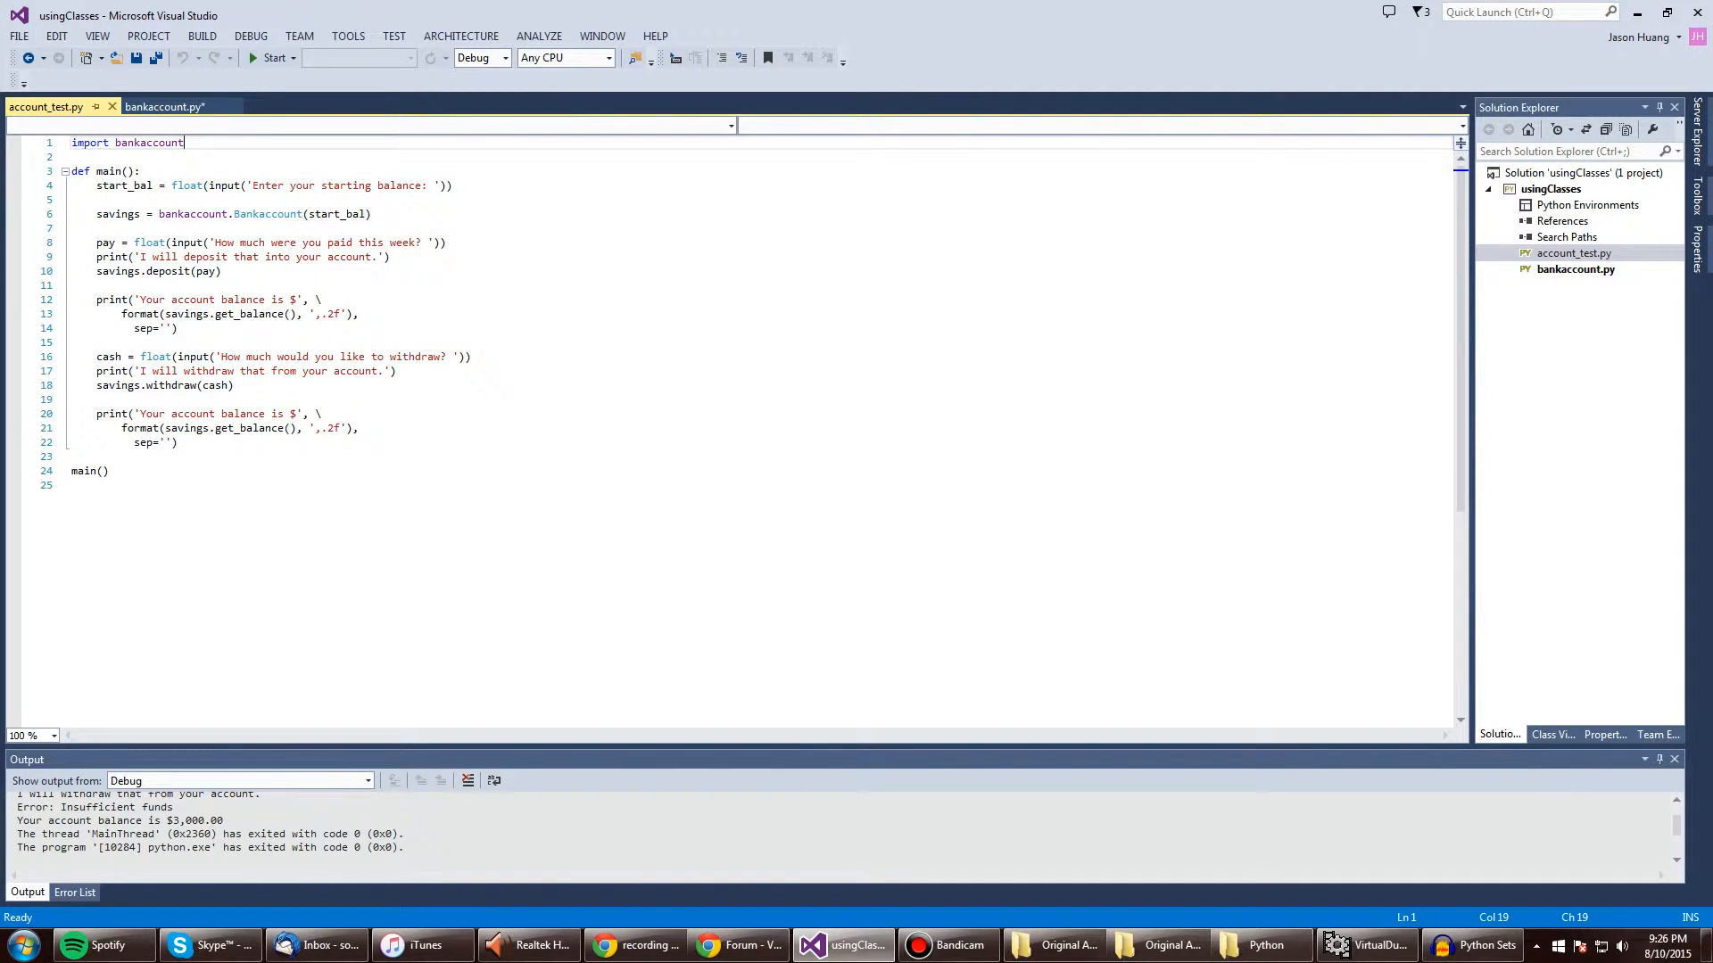
mouse_move(147, 143)
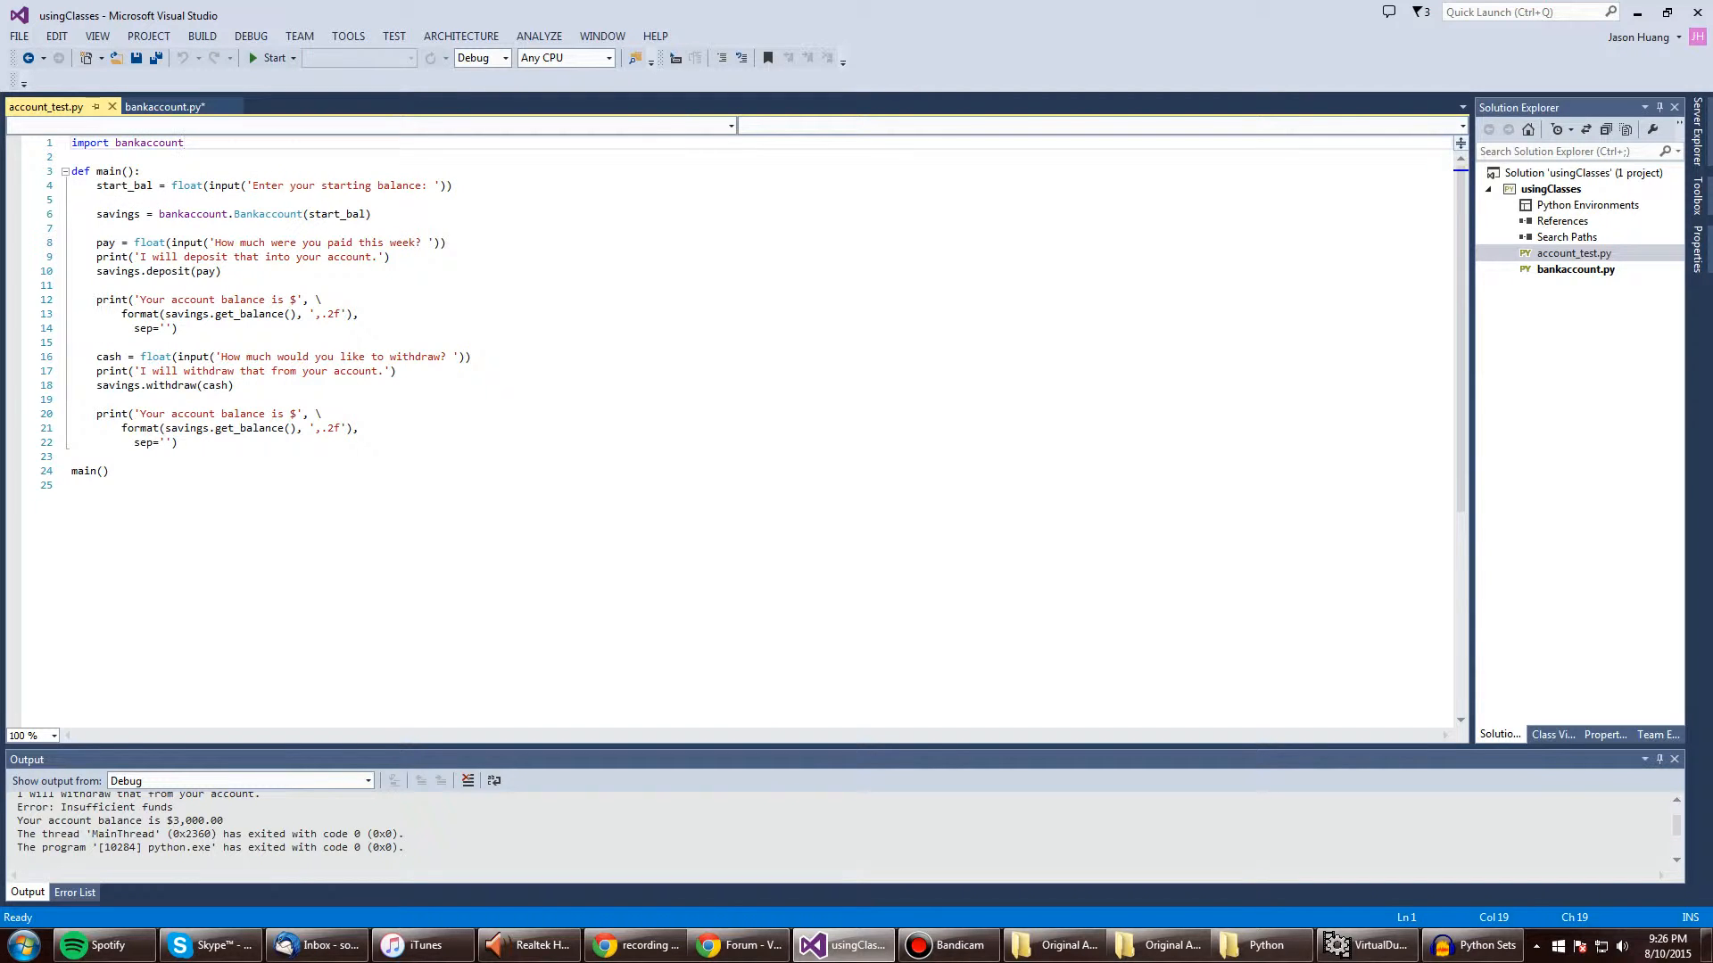
mouse_move(122, 185)
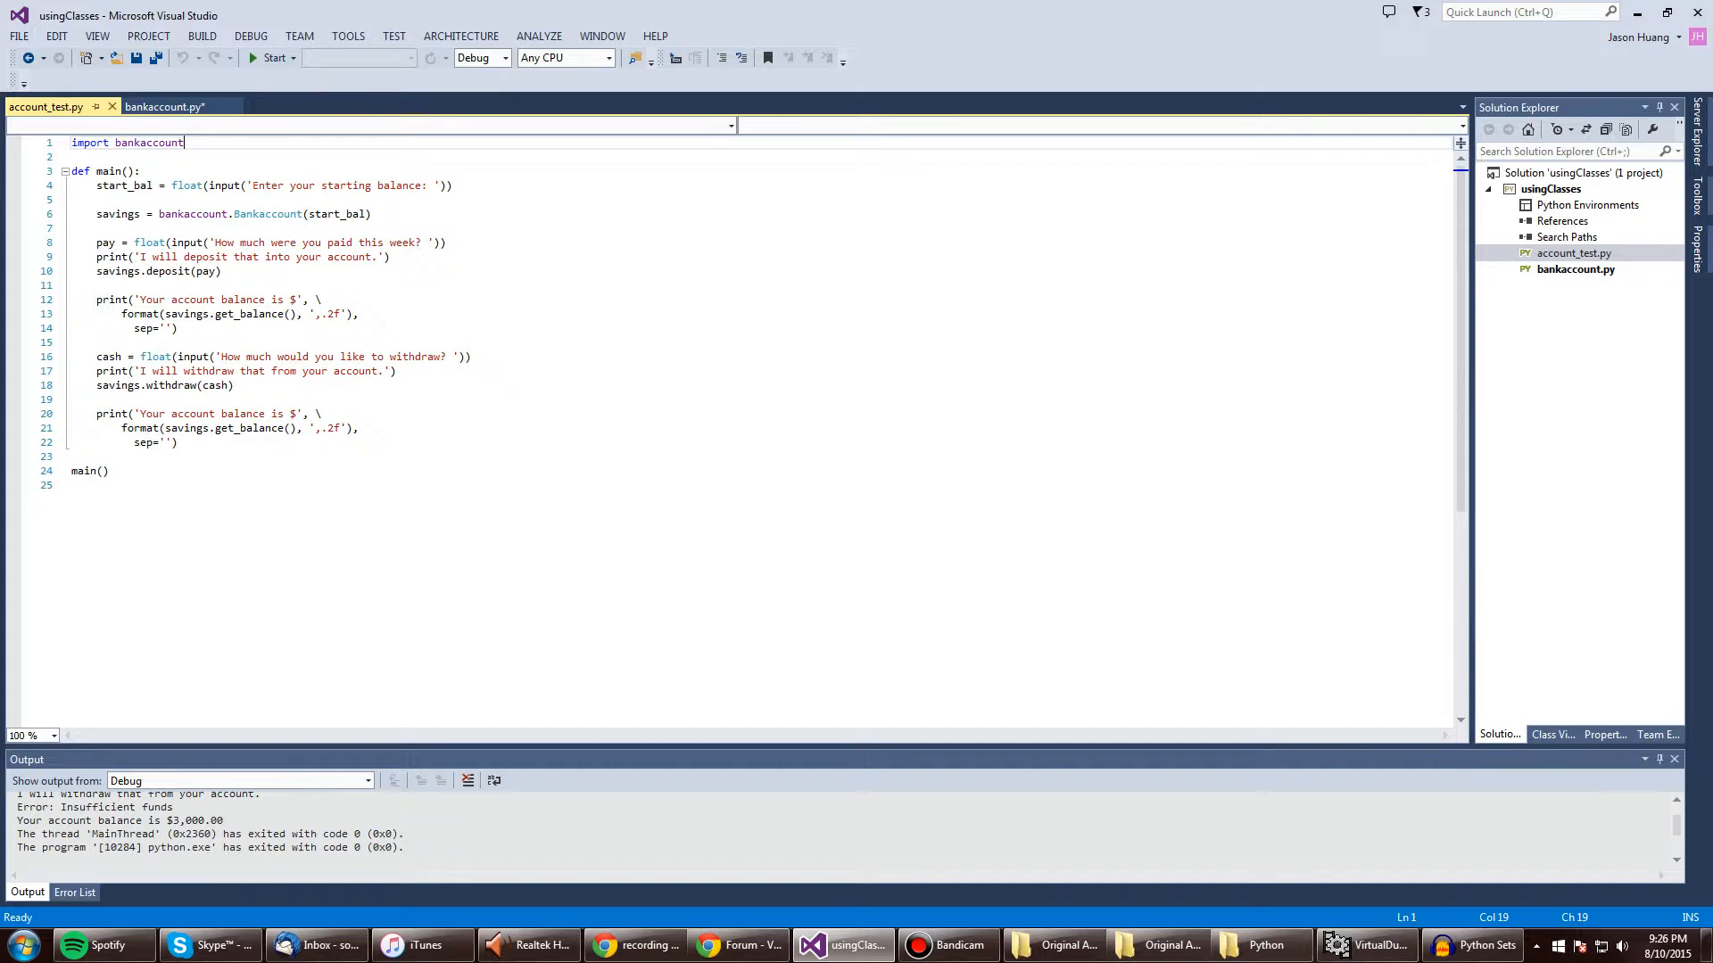
click(165, 106)
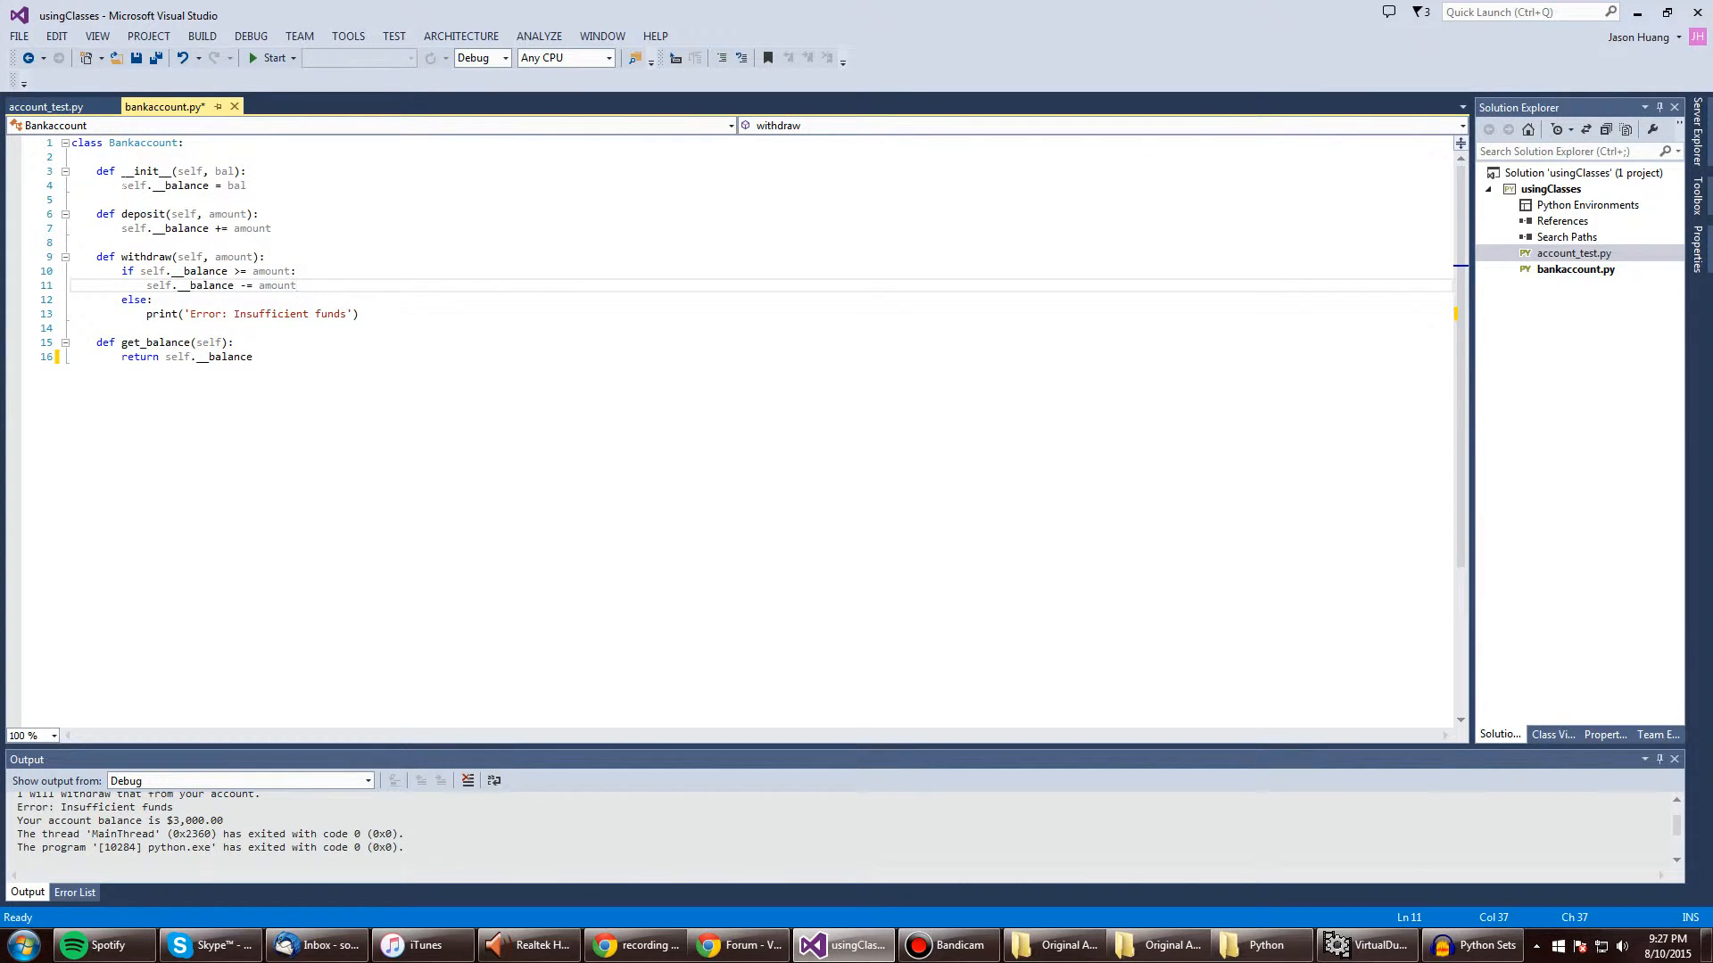
click(42, 106)
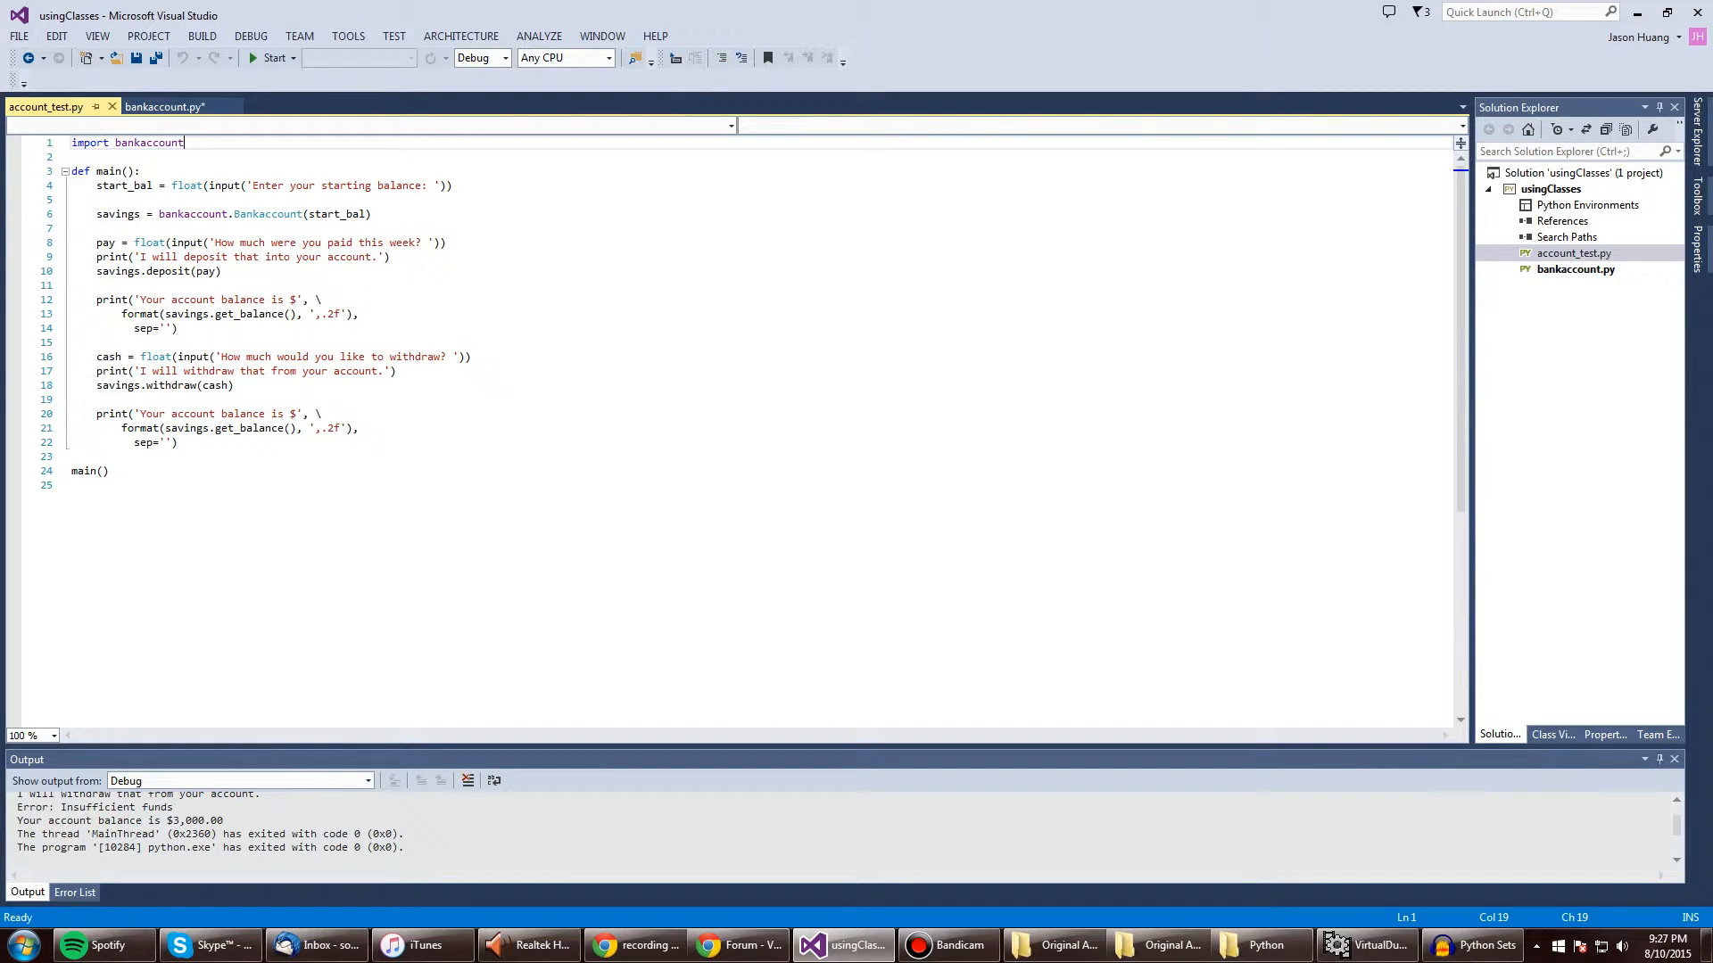
mouse_move(100, 242)
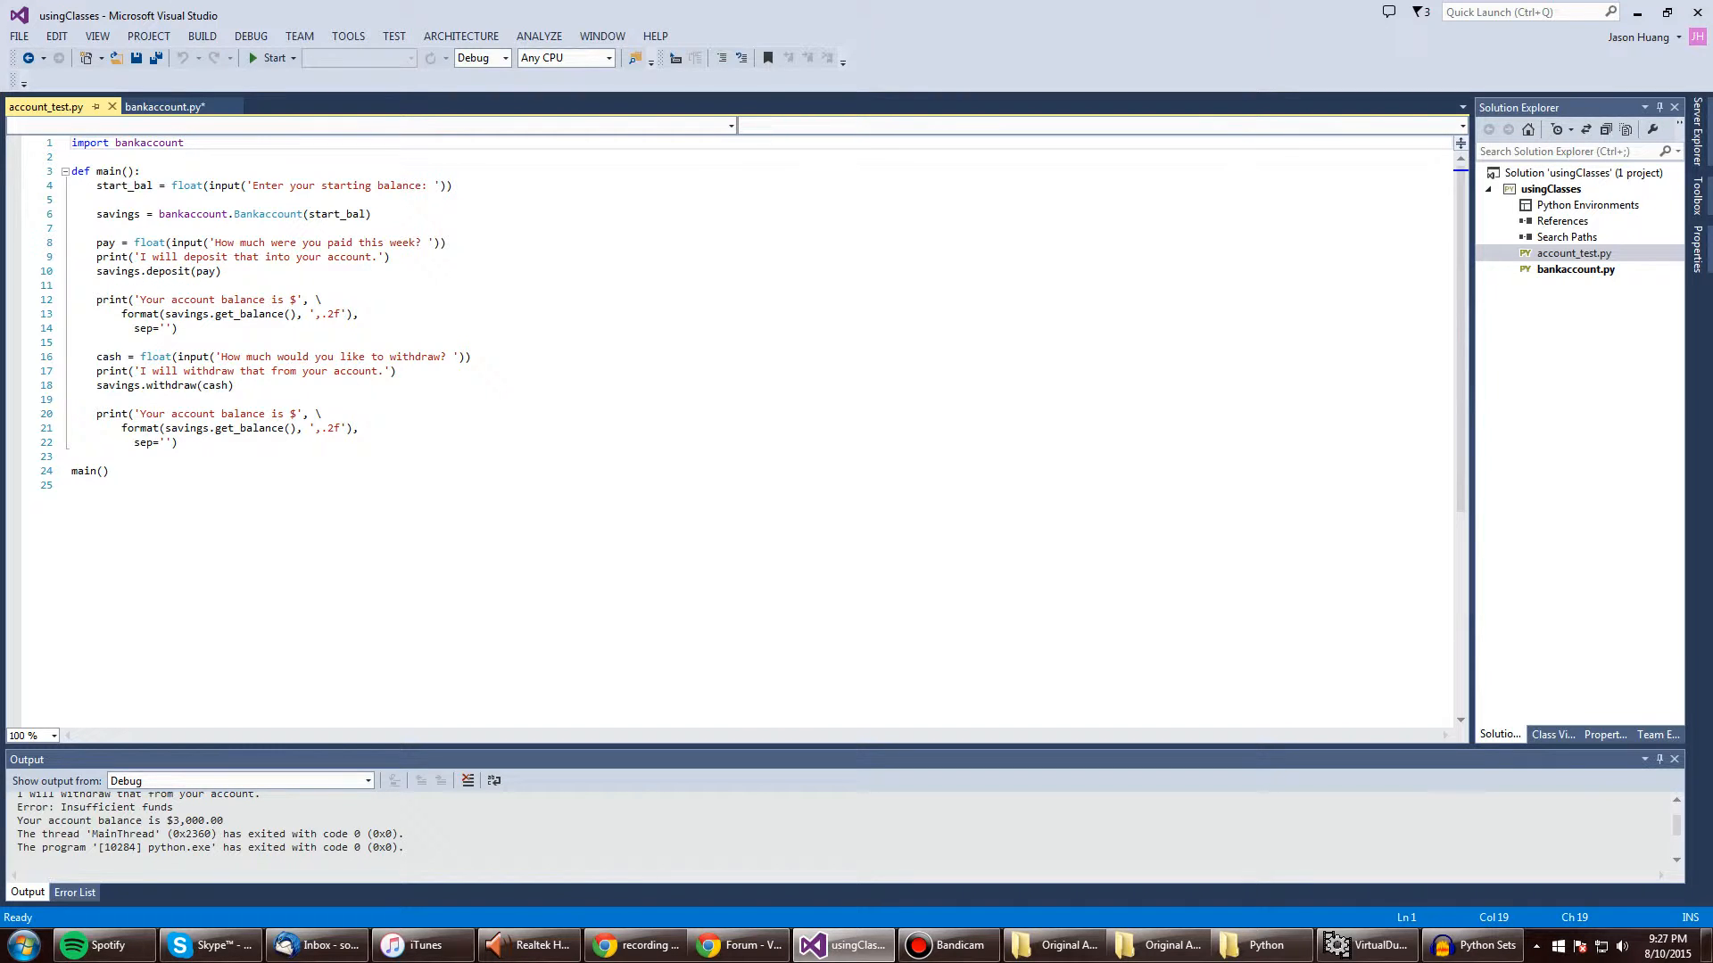
mouse_move(165, 271)
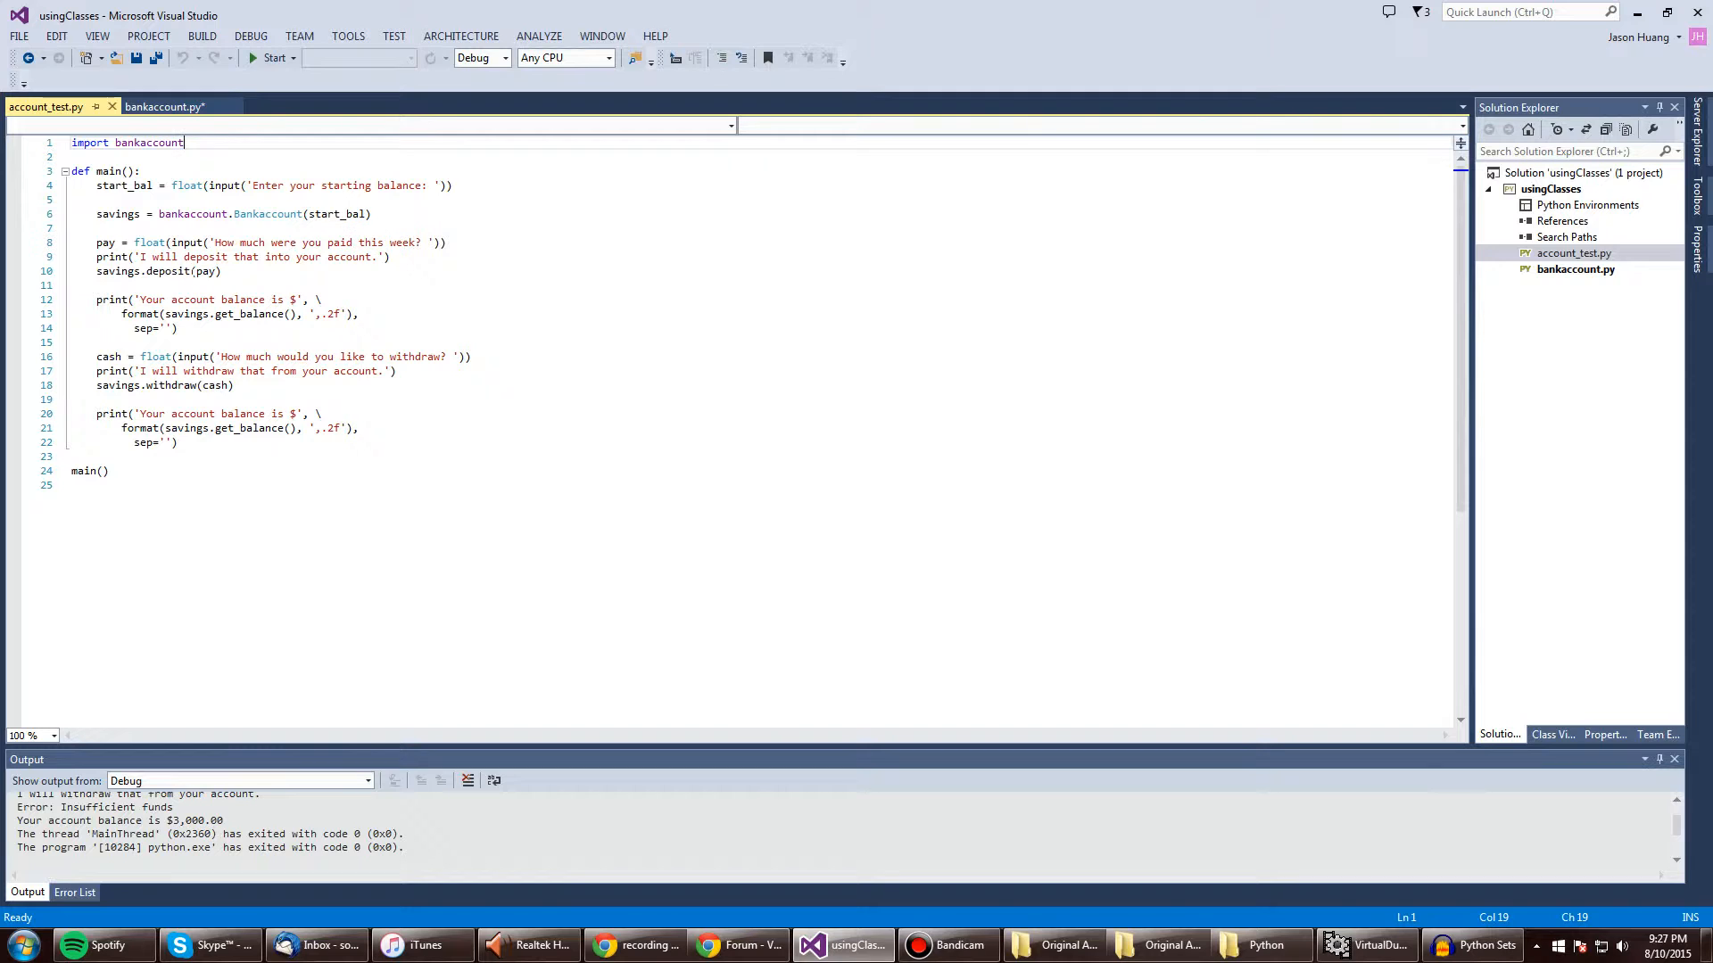
- Alternate between bankaccount.py and account_test.py, comparing the driver's calls with the class methods
click(165, 106)
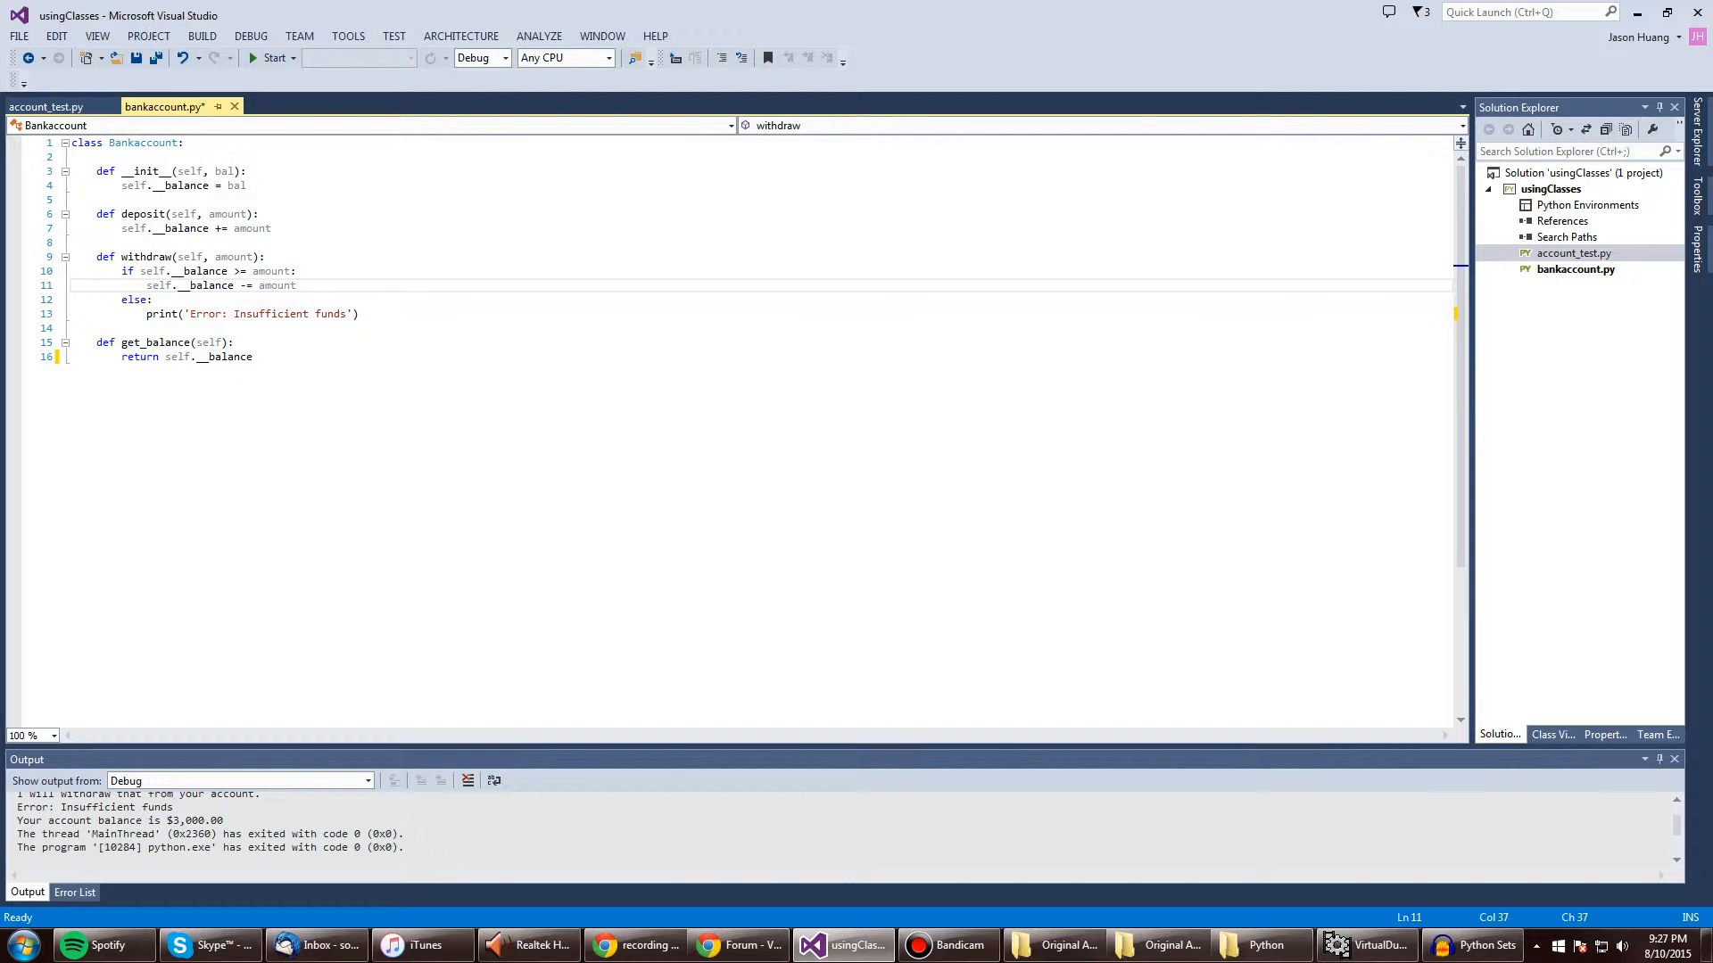
click(43, 105)
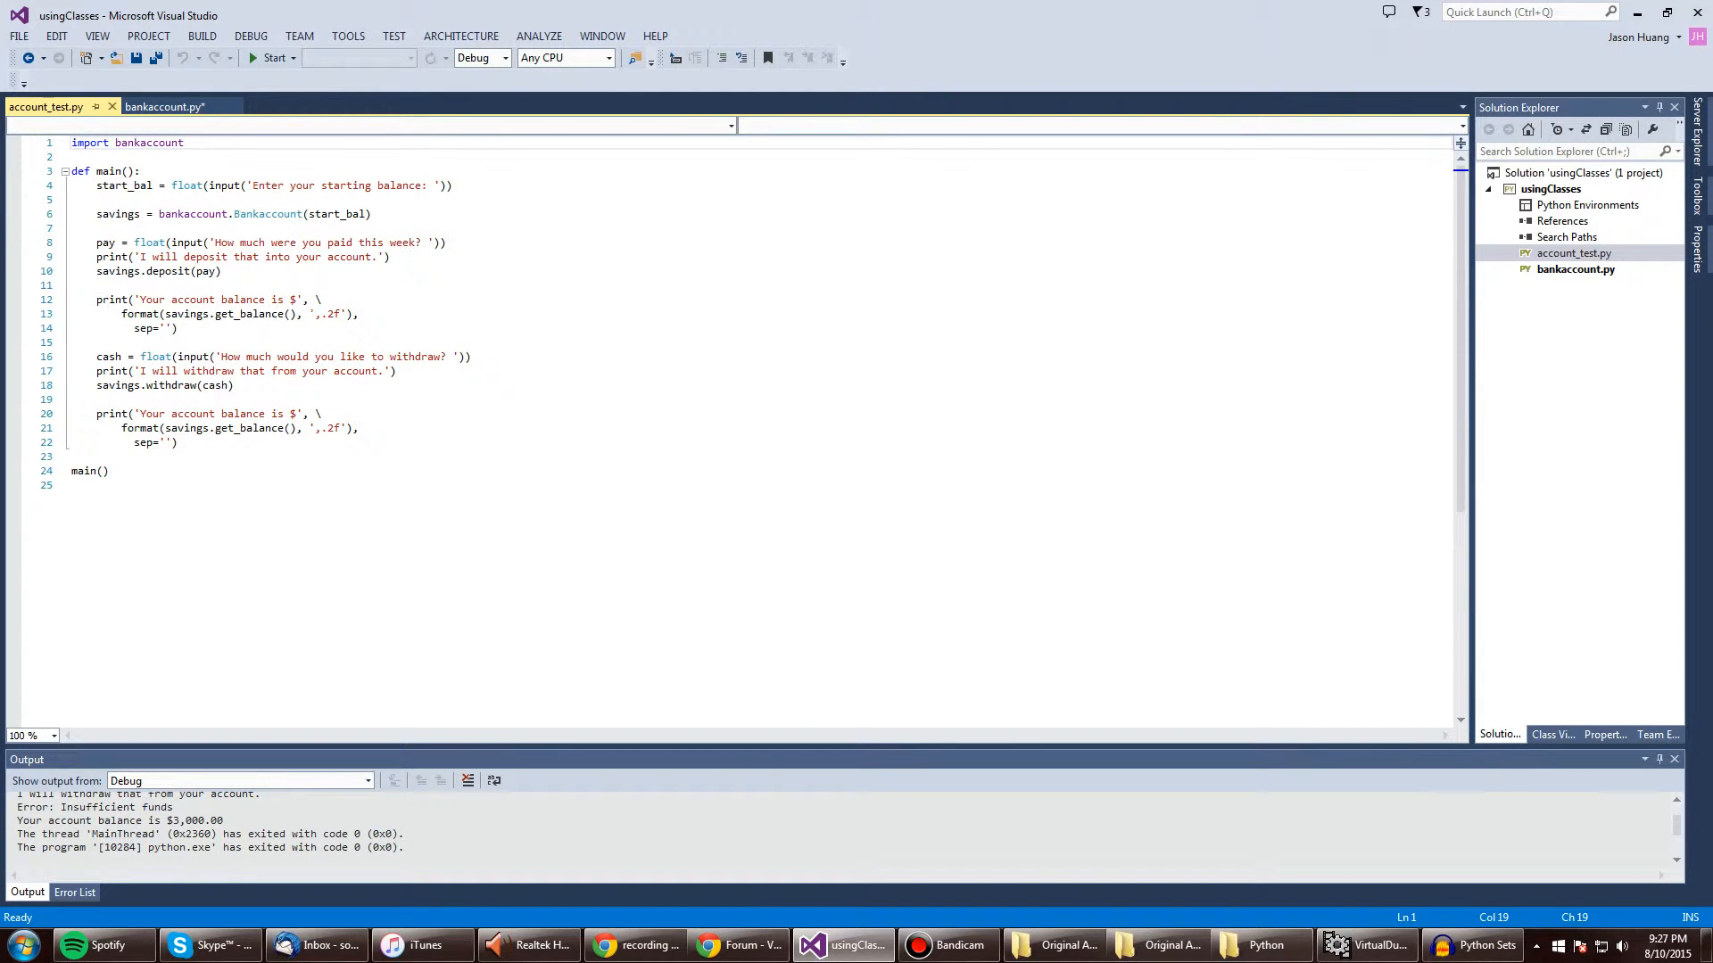
mouse_move(143, 313)
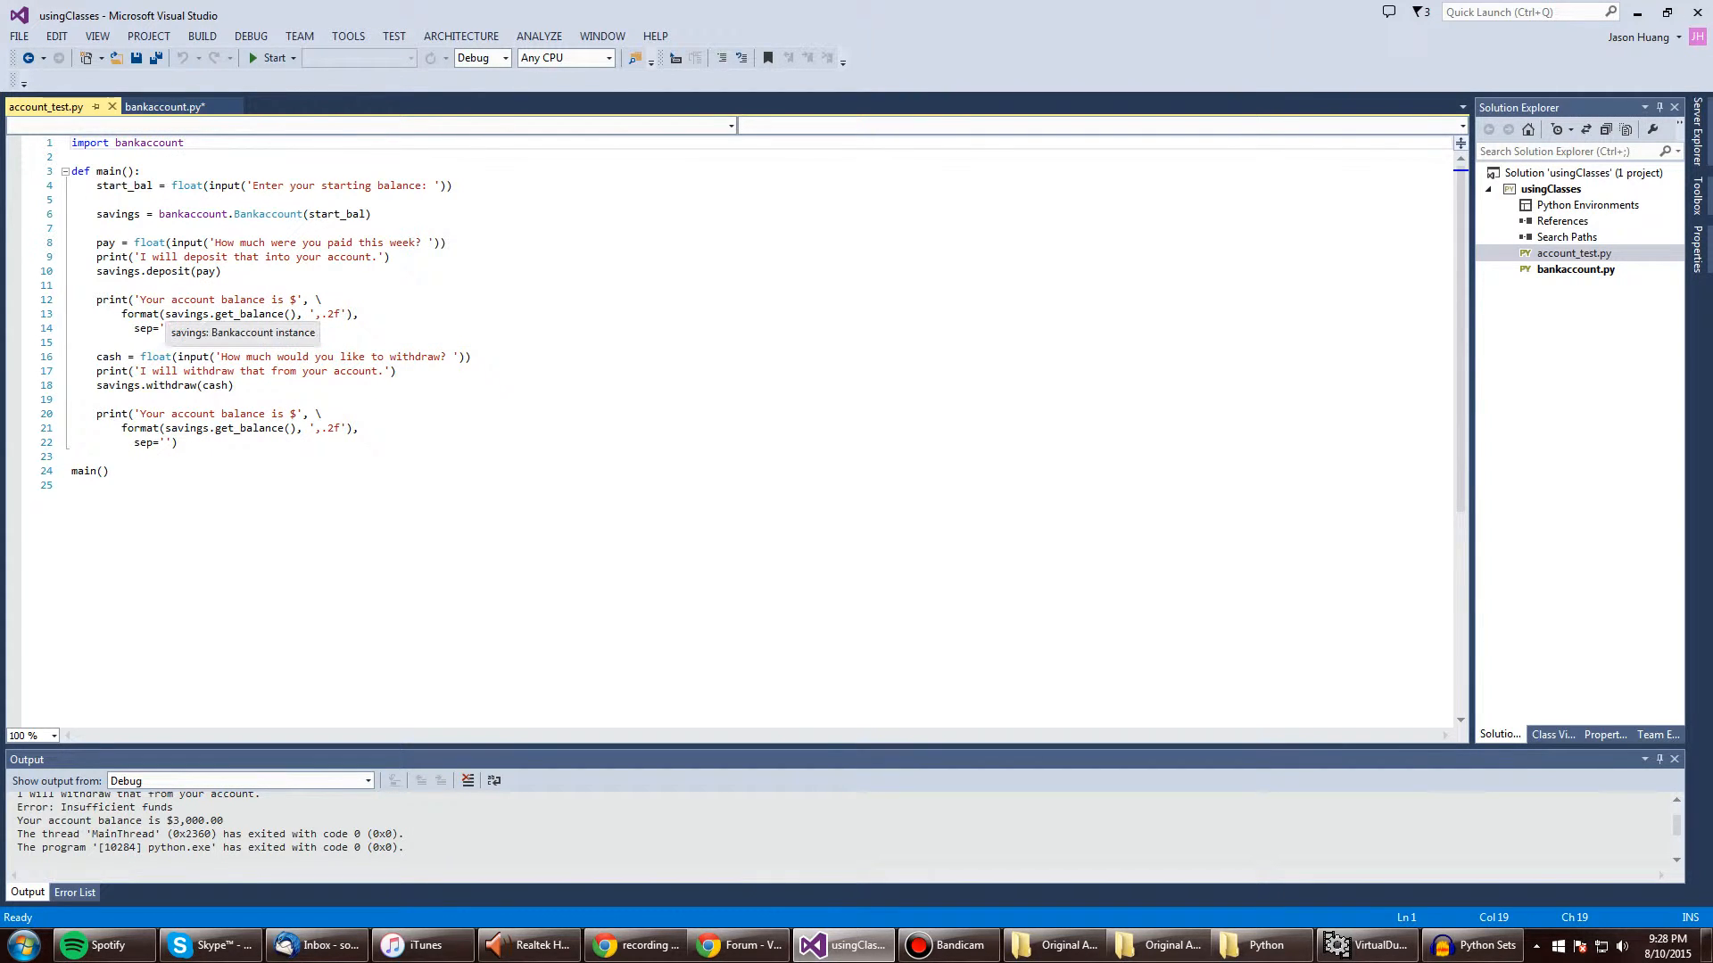
click(164, 106)
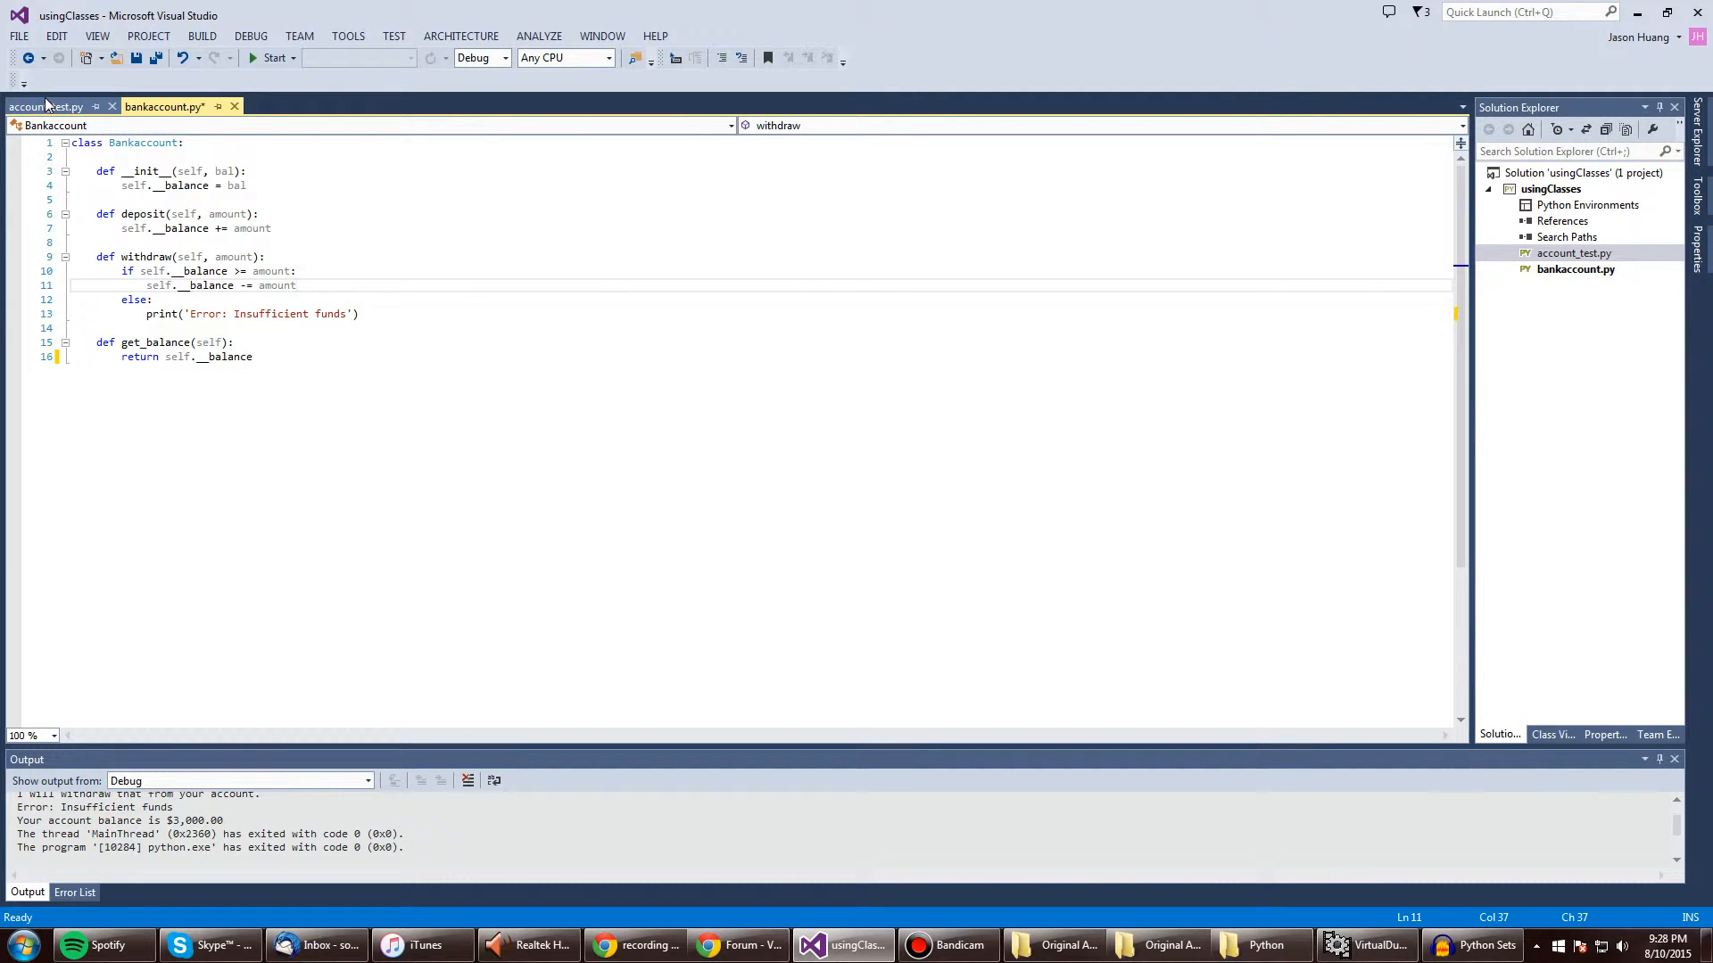
click(47, 105)
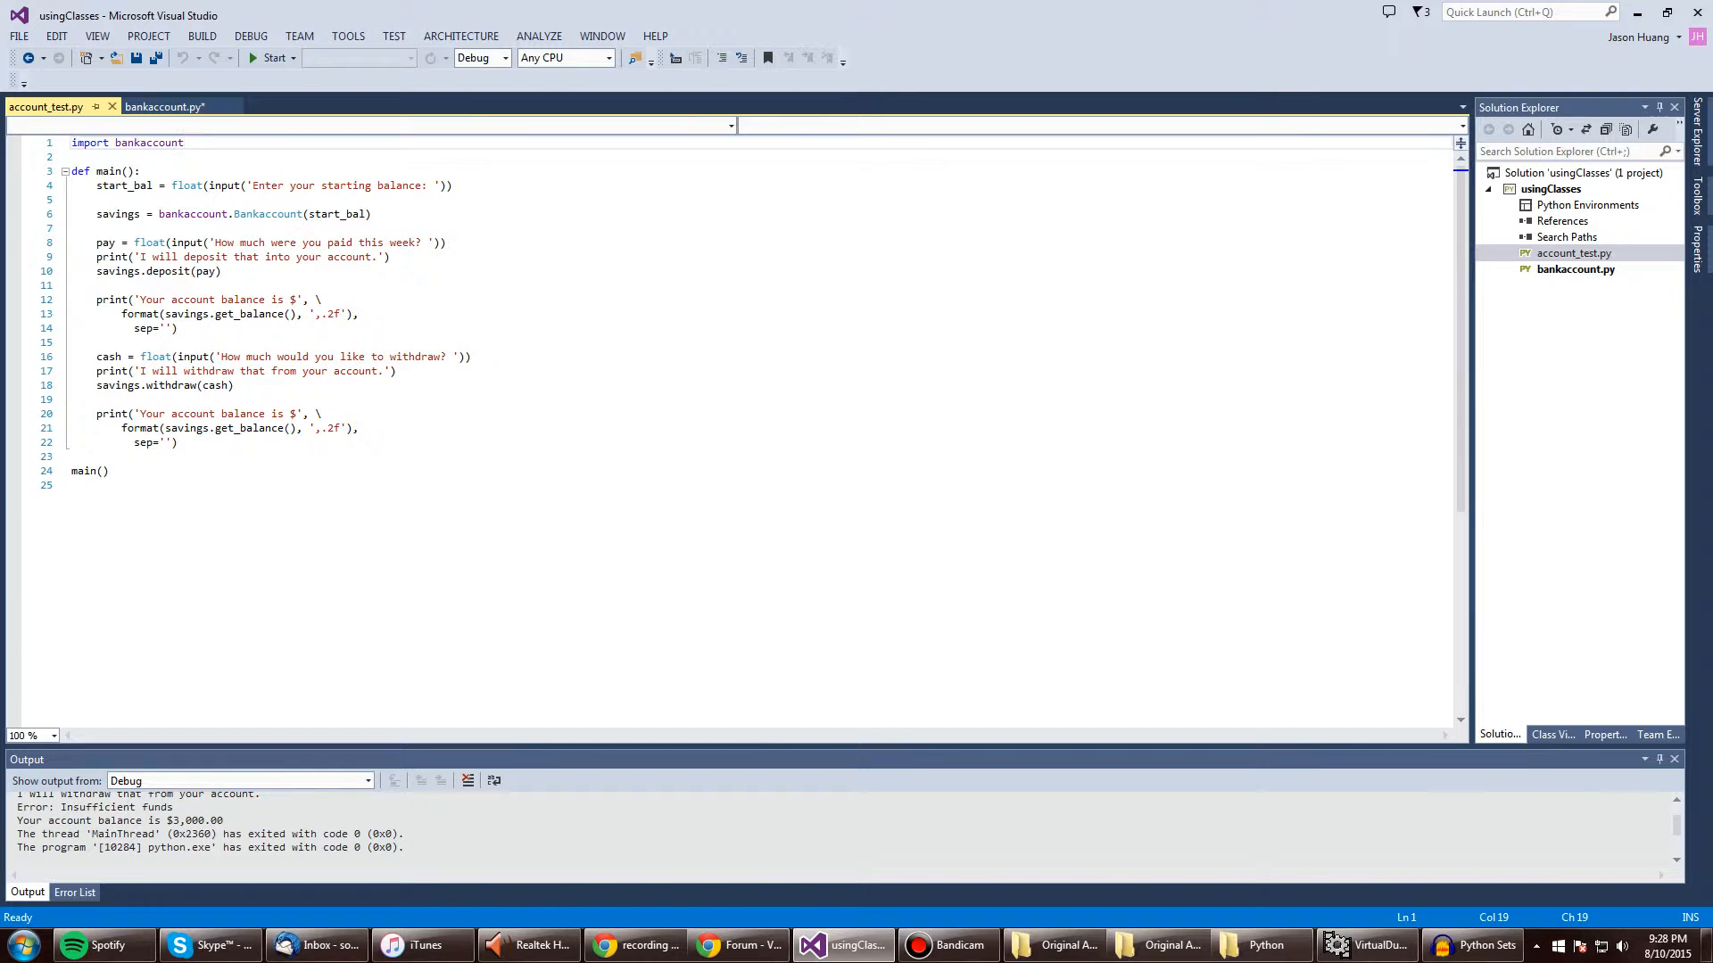
scroll(down, 3)
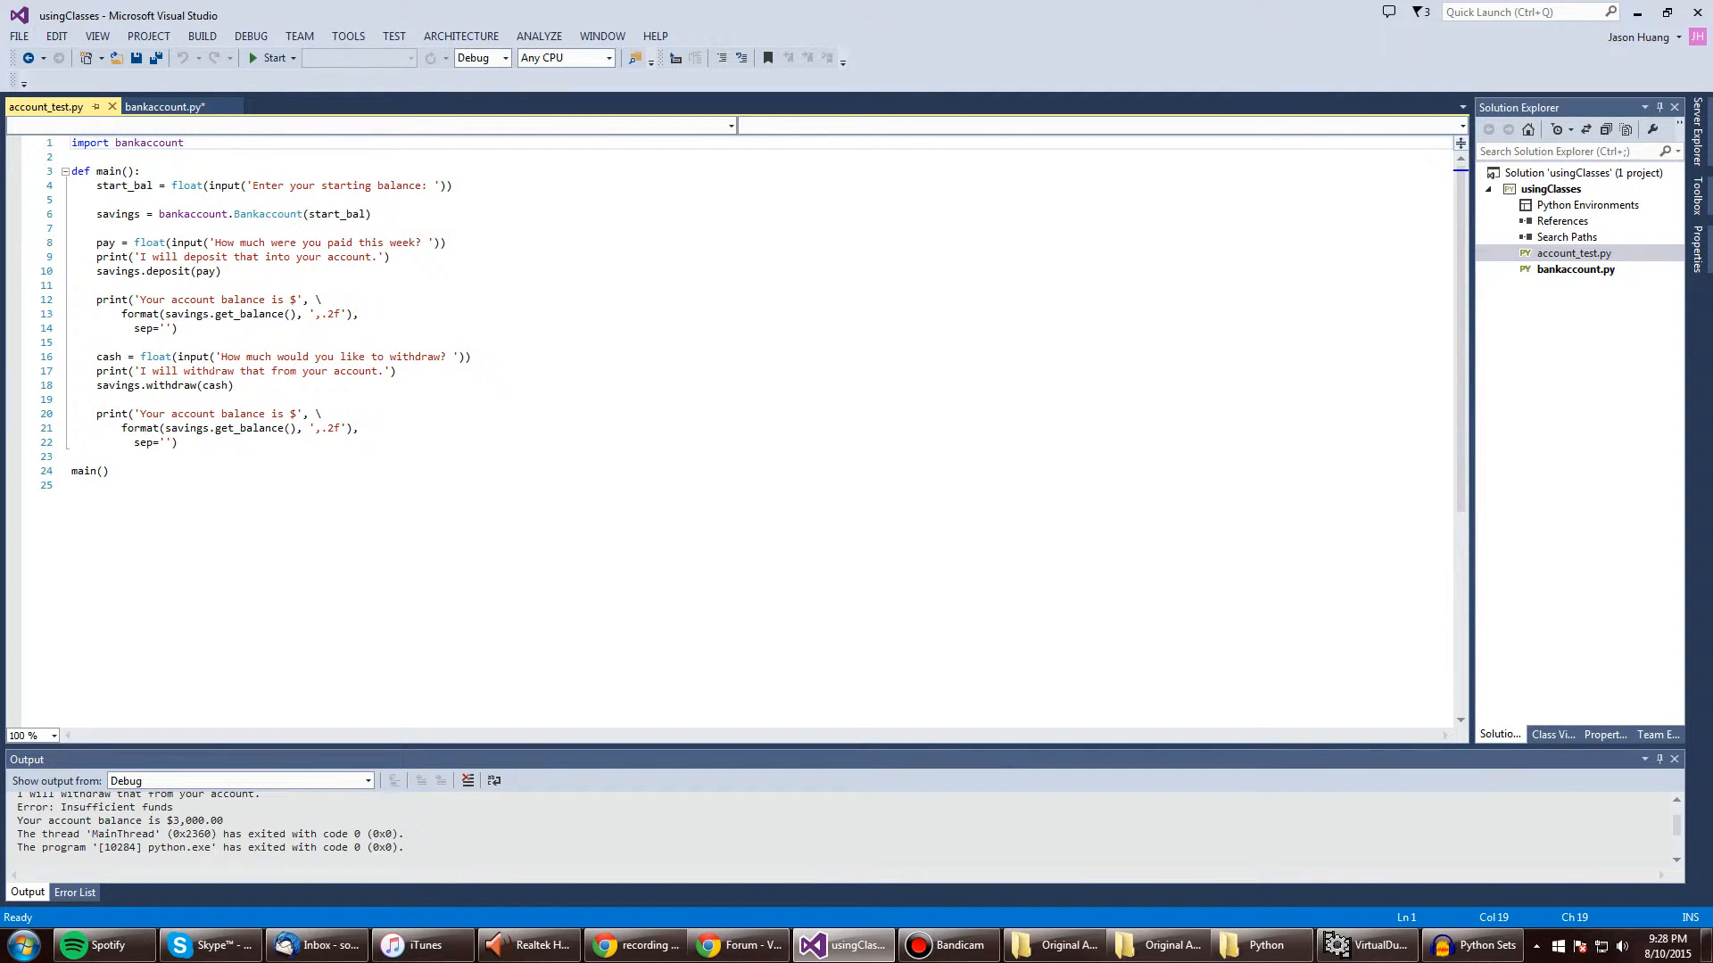
mouse_move(205, 386)
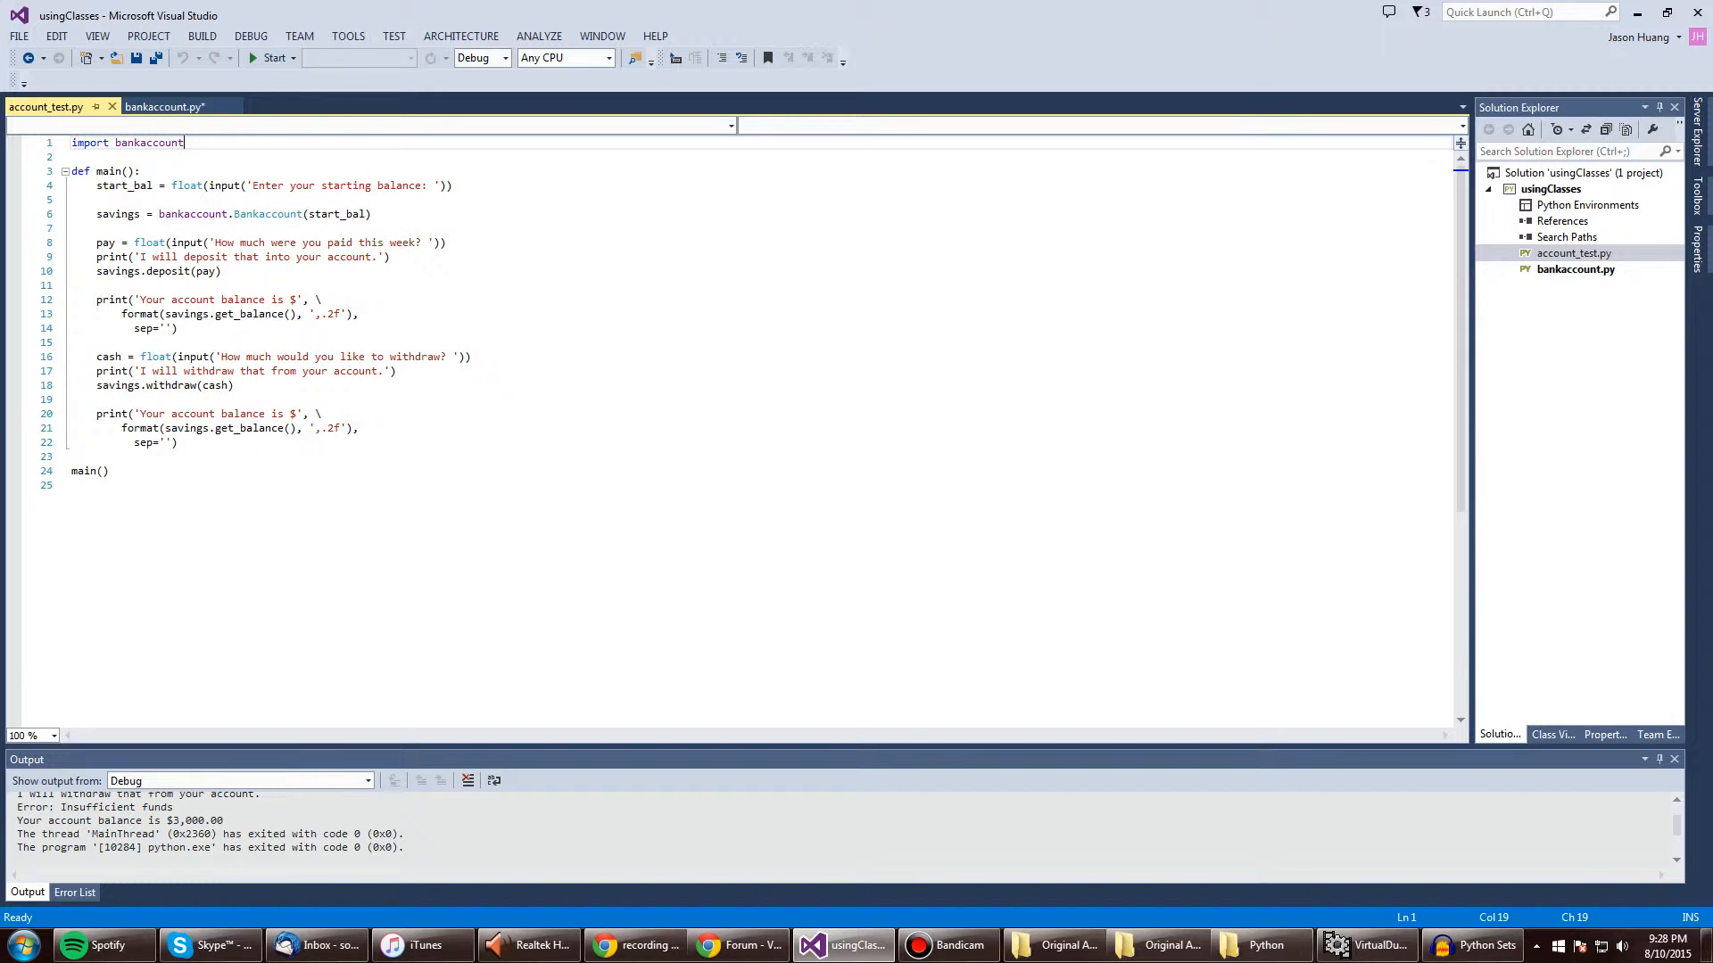
click(170, 106)
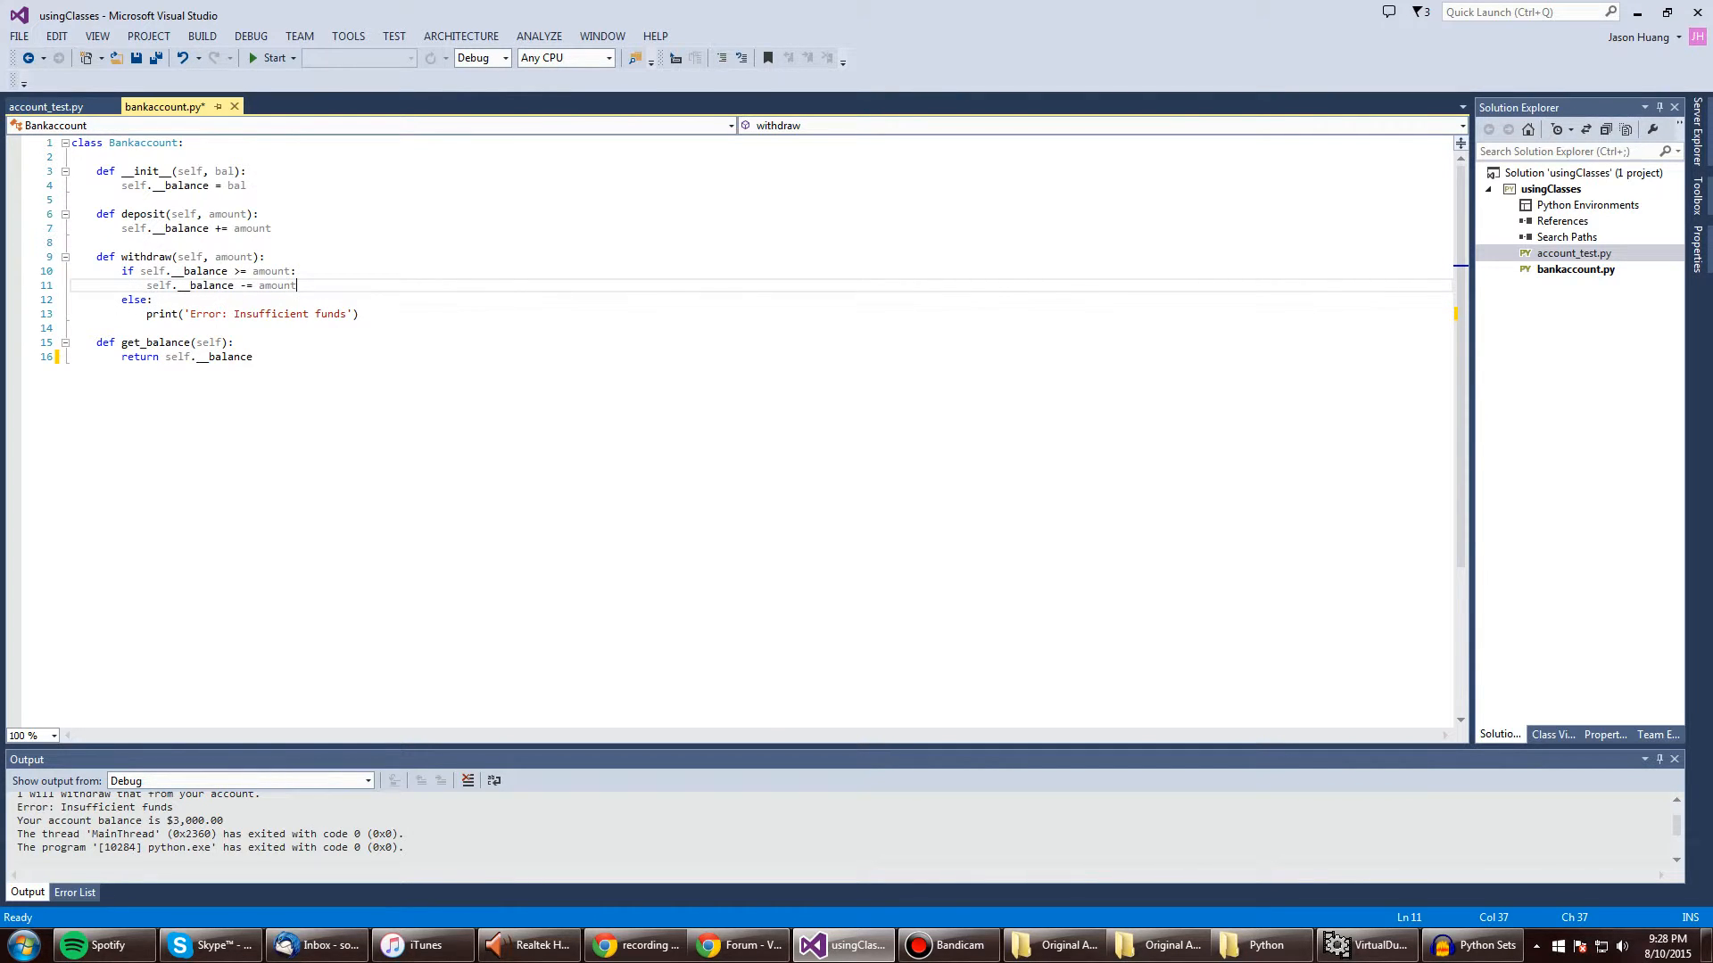
click(47, 105)
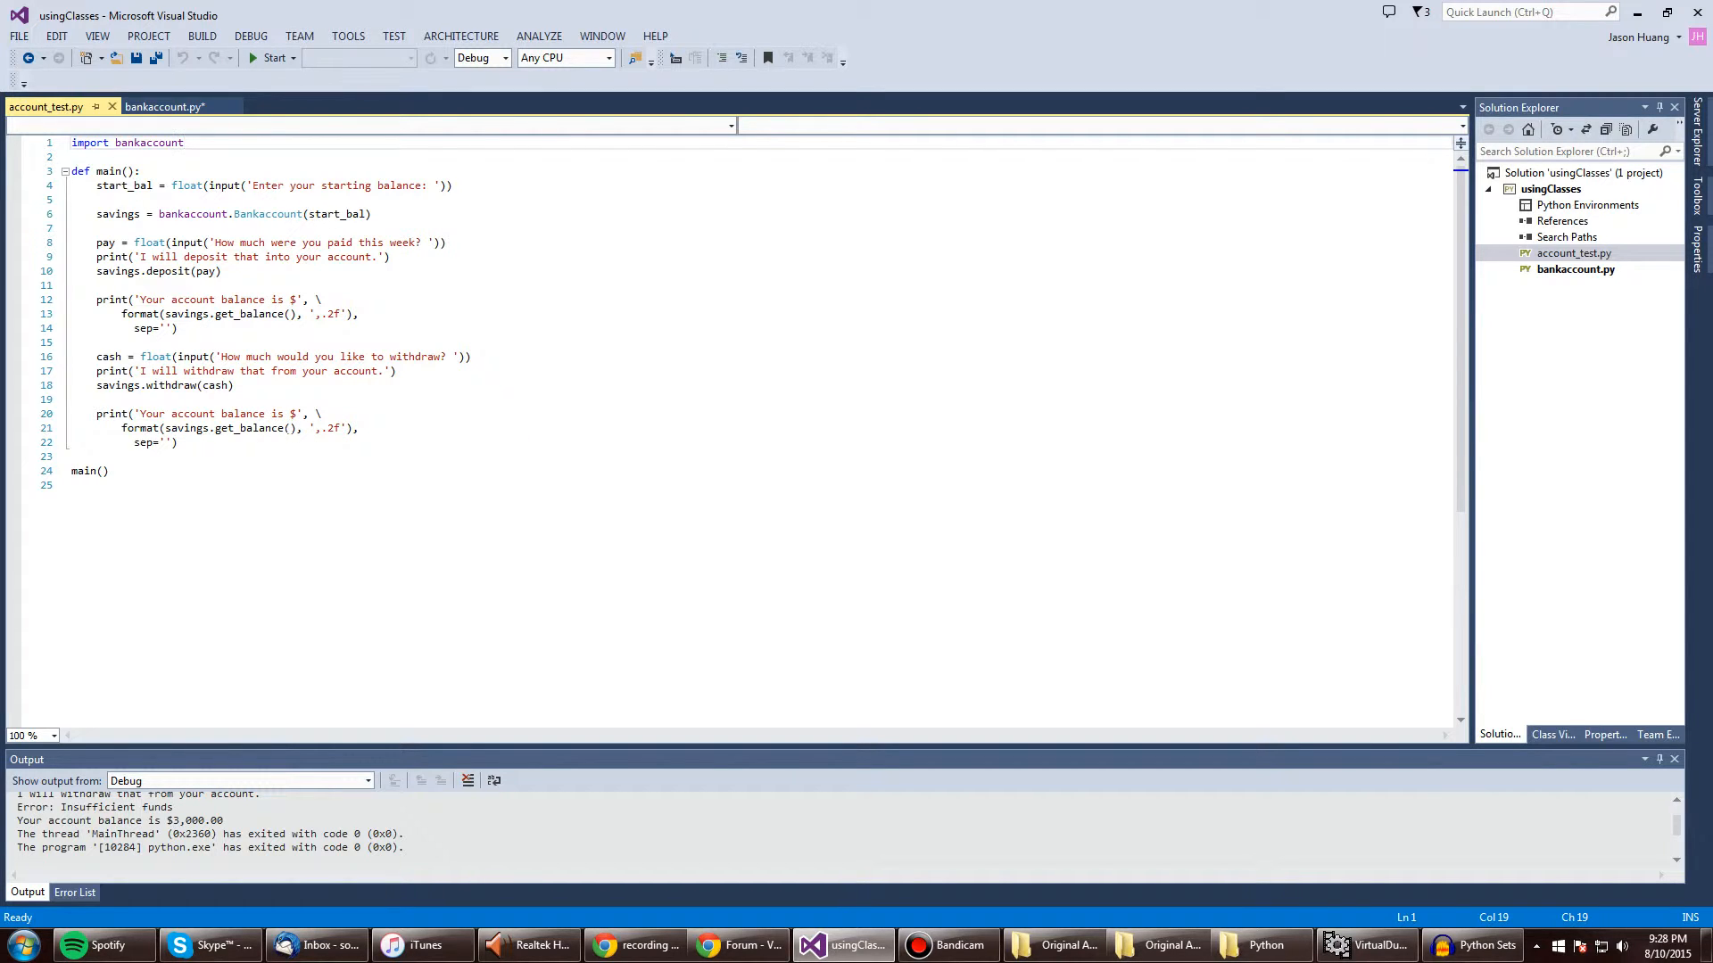
- Start account_test.py with debugging from its Solution Explorer context menu
click(183, 141)
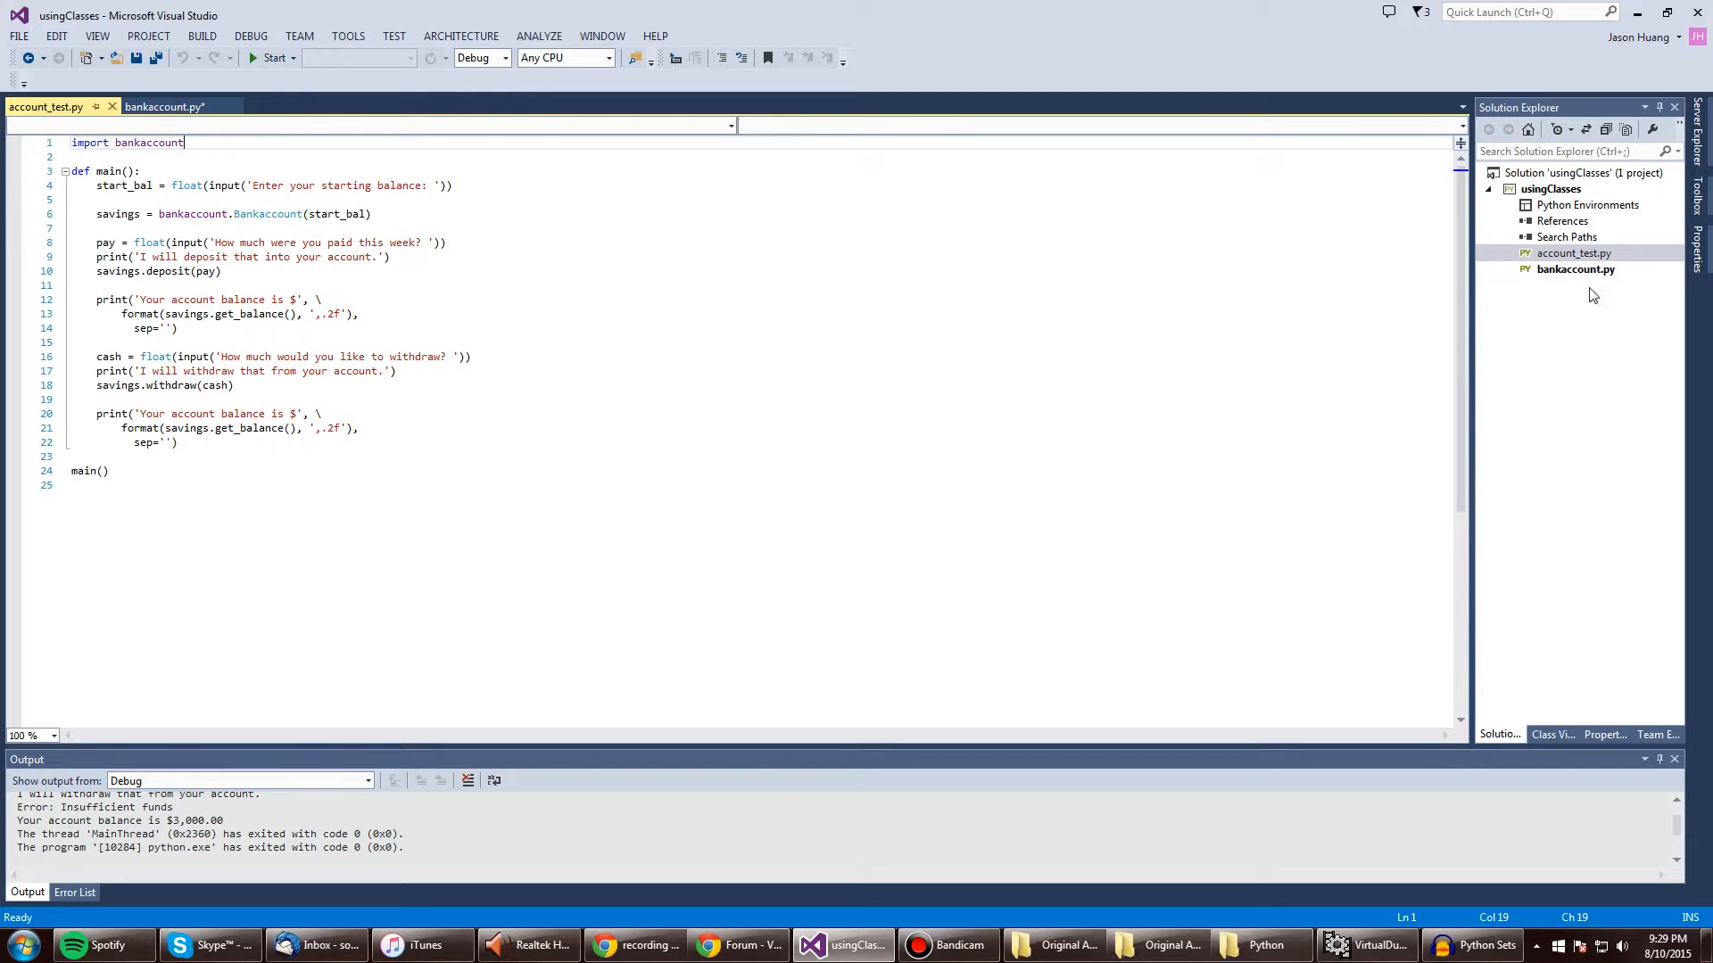
right_click(1577, 252)
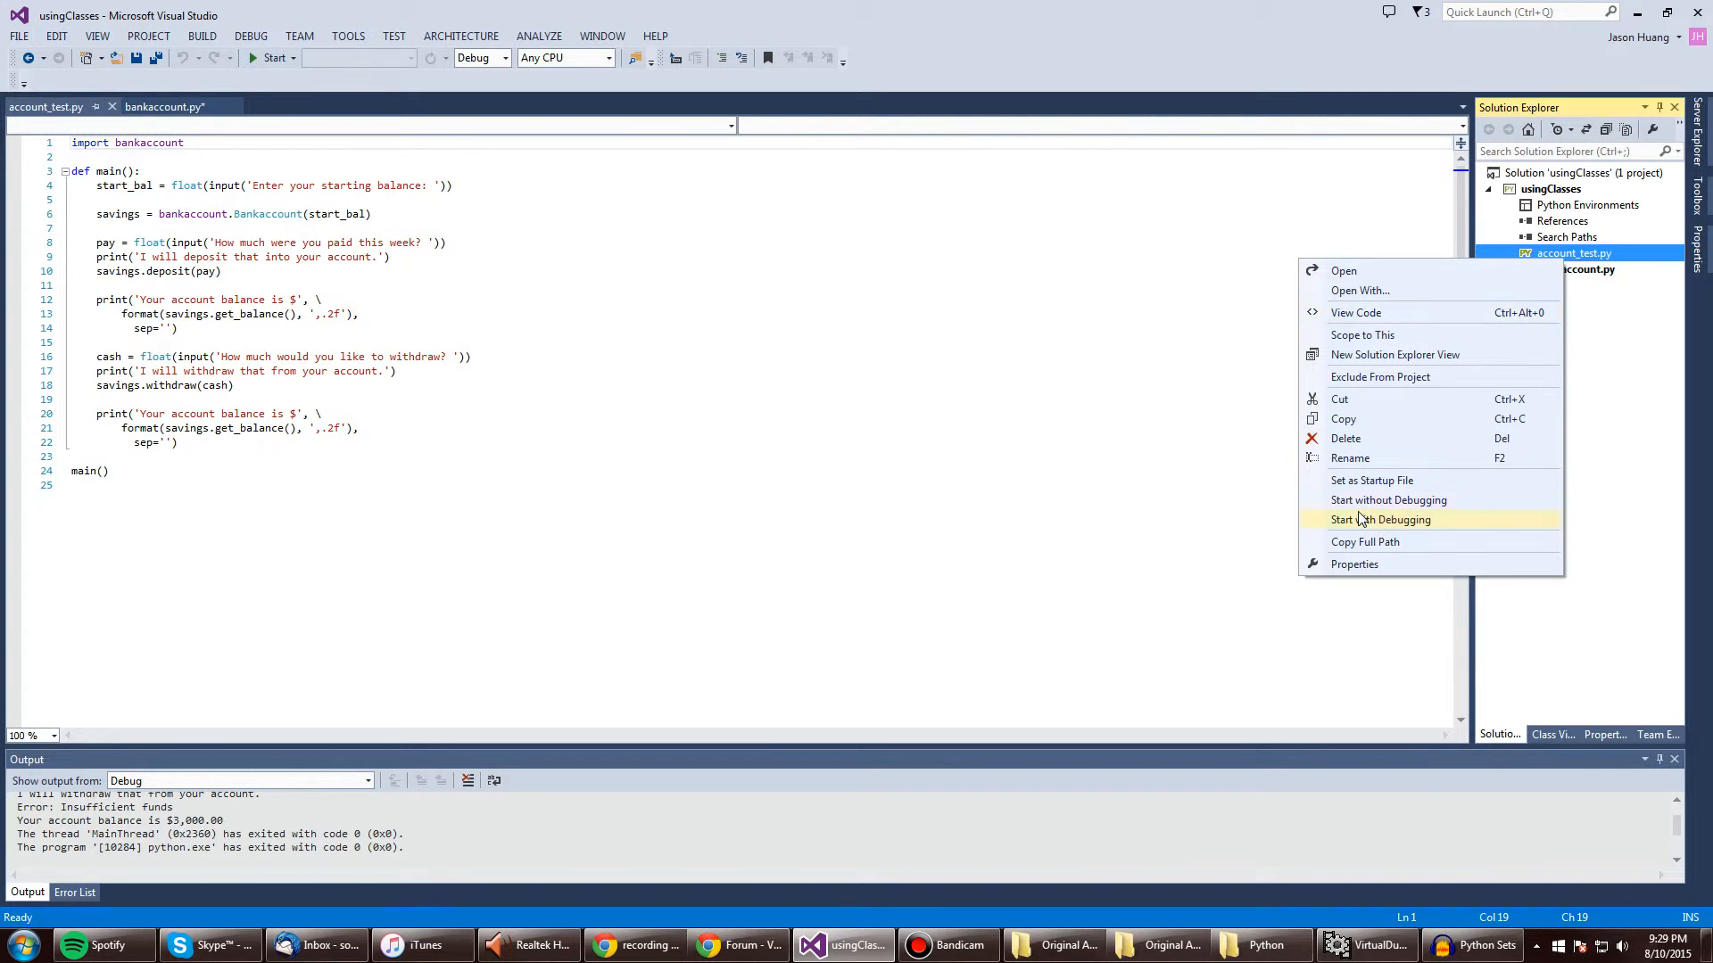
click(1380, 519)
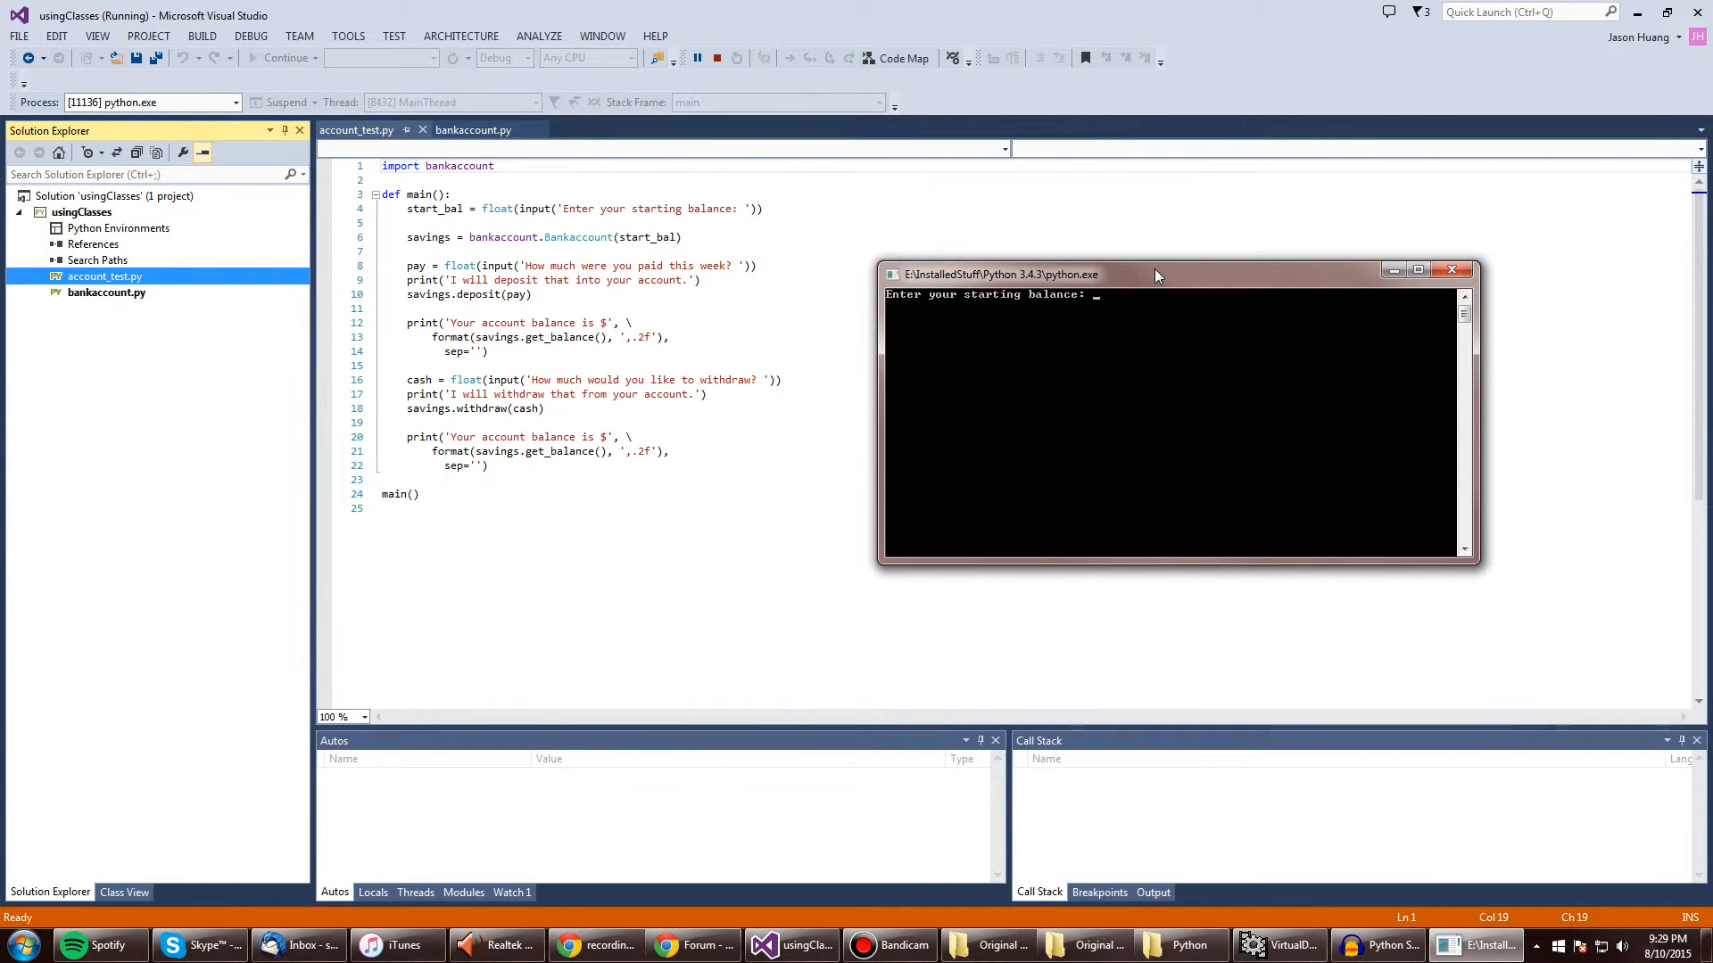
- Enter a 1000 starting balance, a 500 deposit and a 700 withdrawal, reaching $800.00
text(1000)
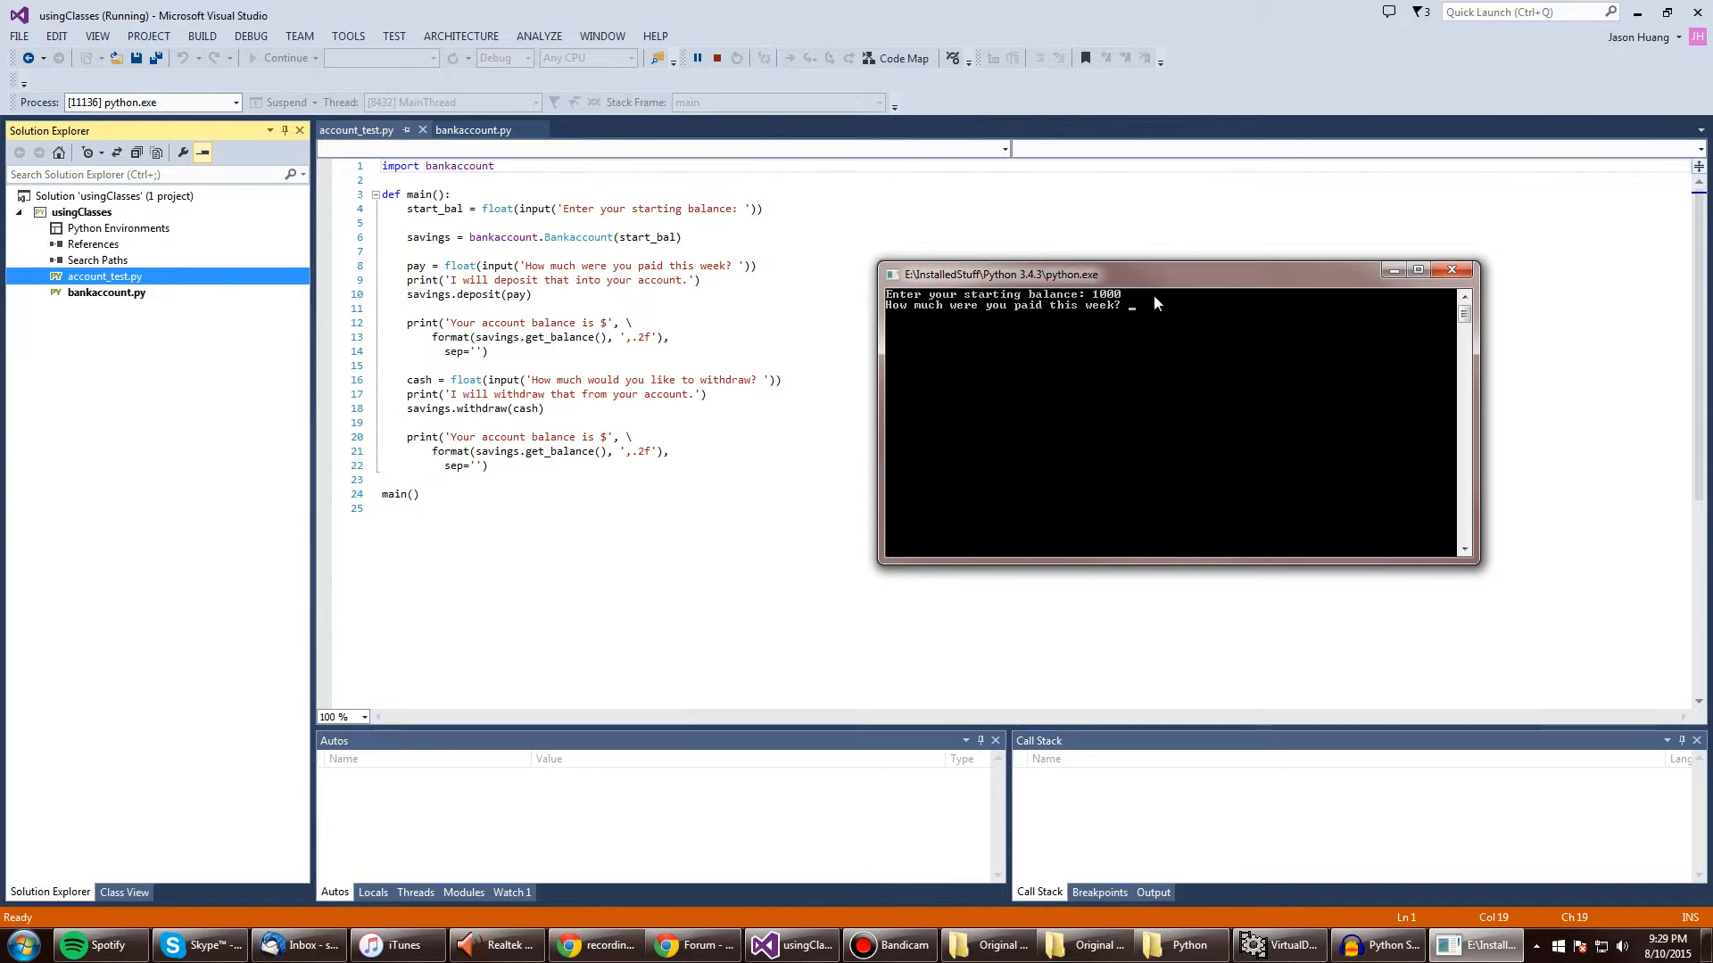
text(500)
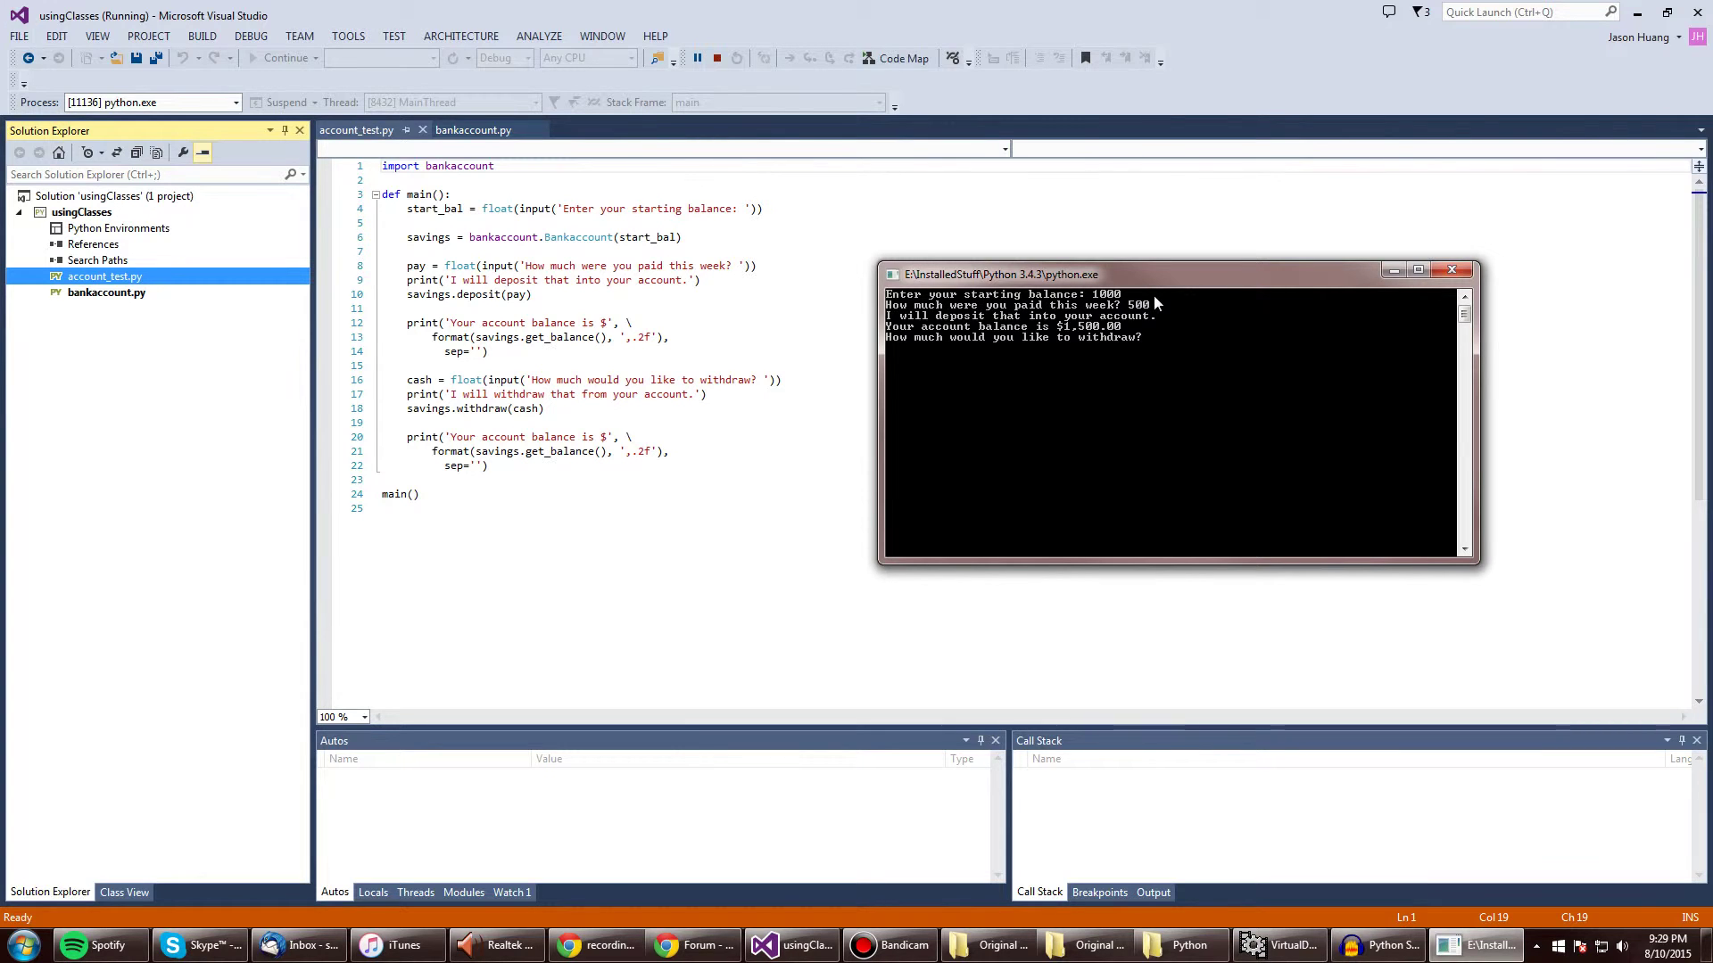
mouse_move(934, 351)
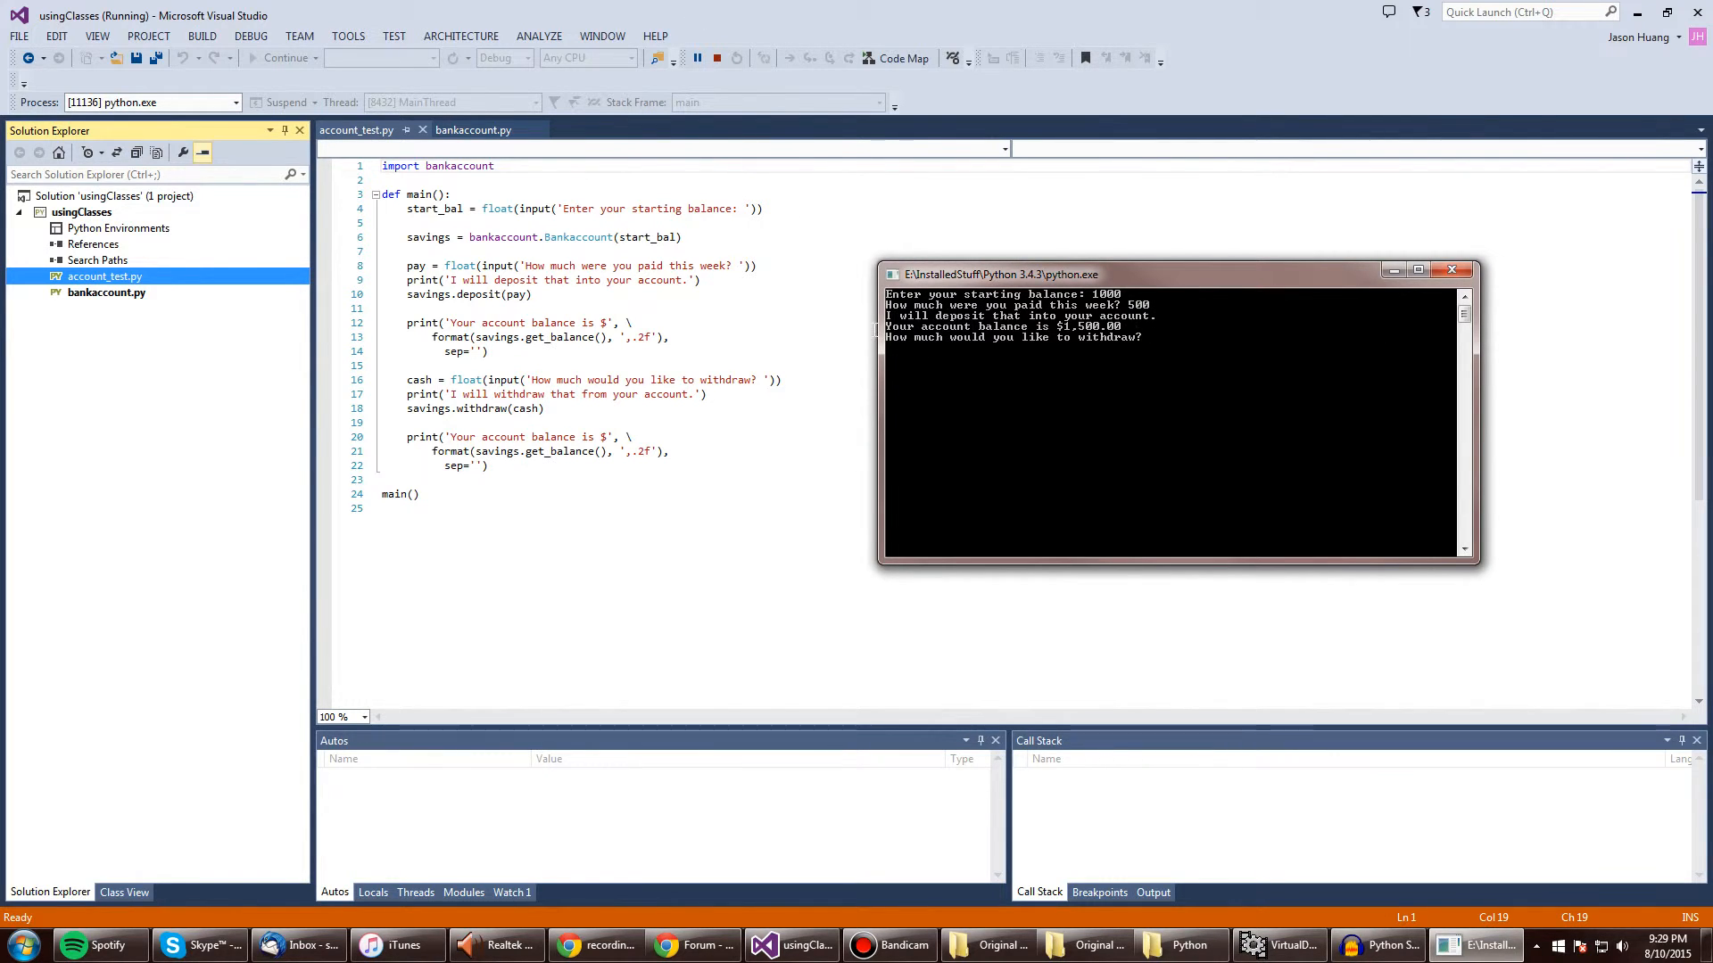
mouse_move(1096, 341)
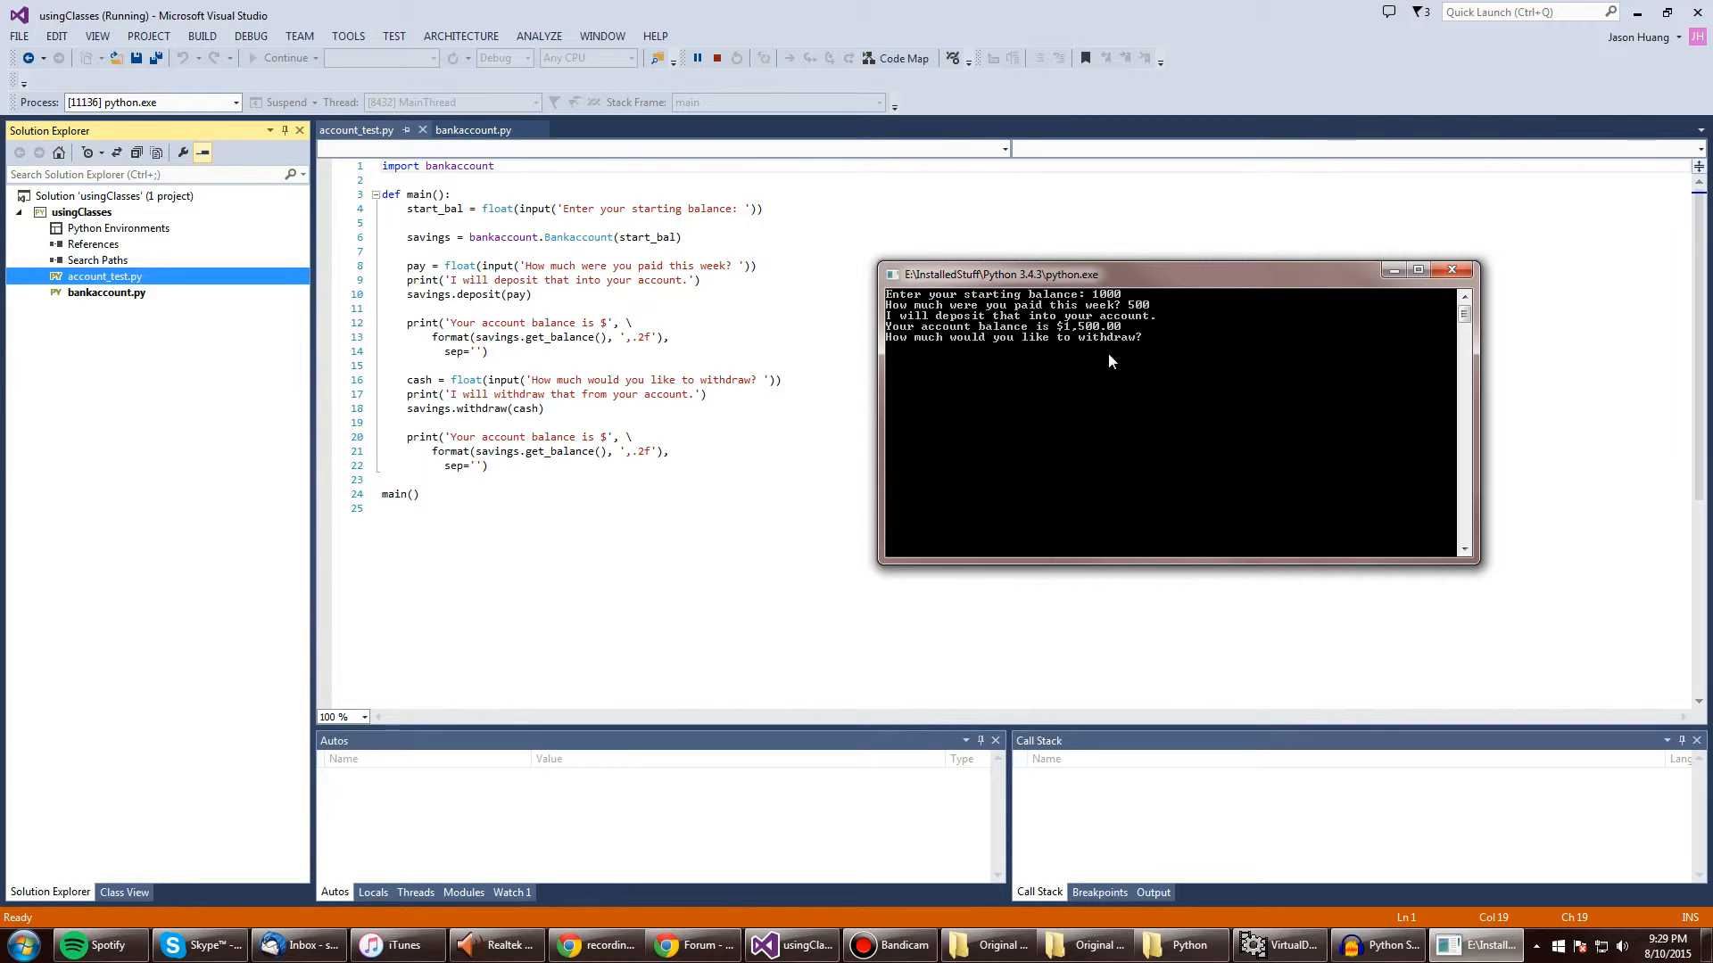
text(700)
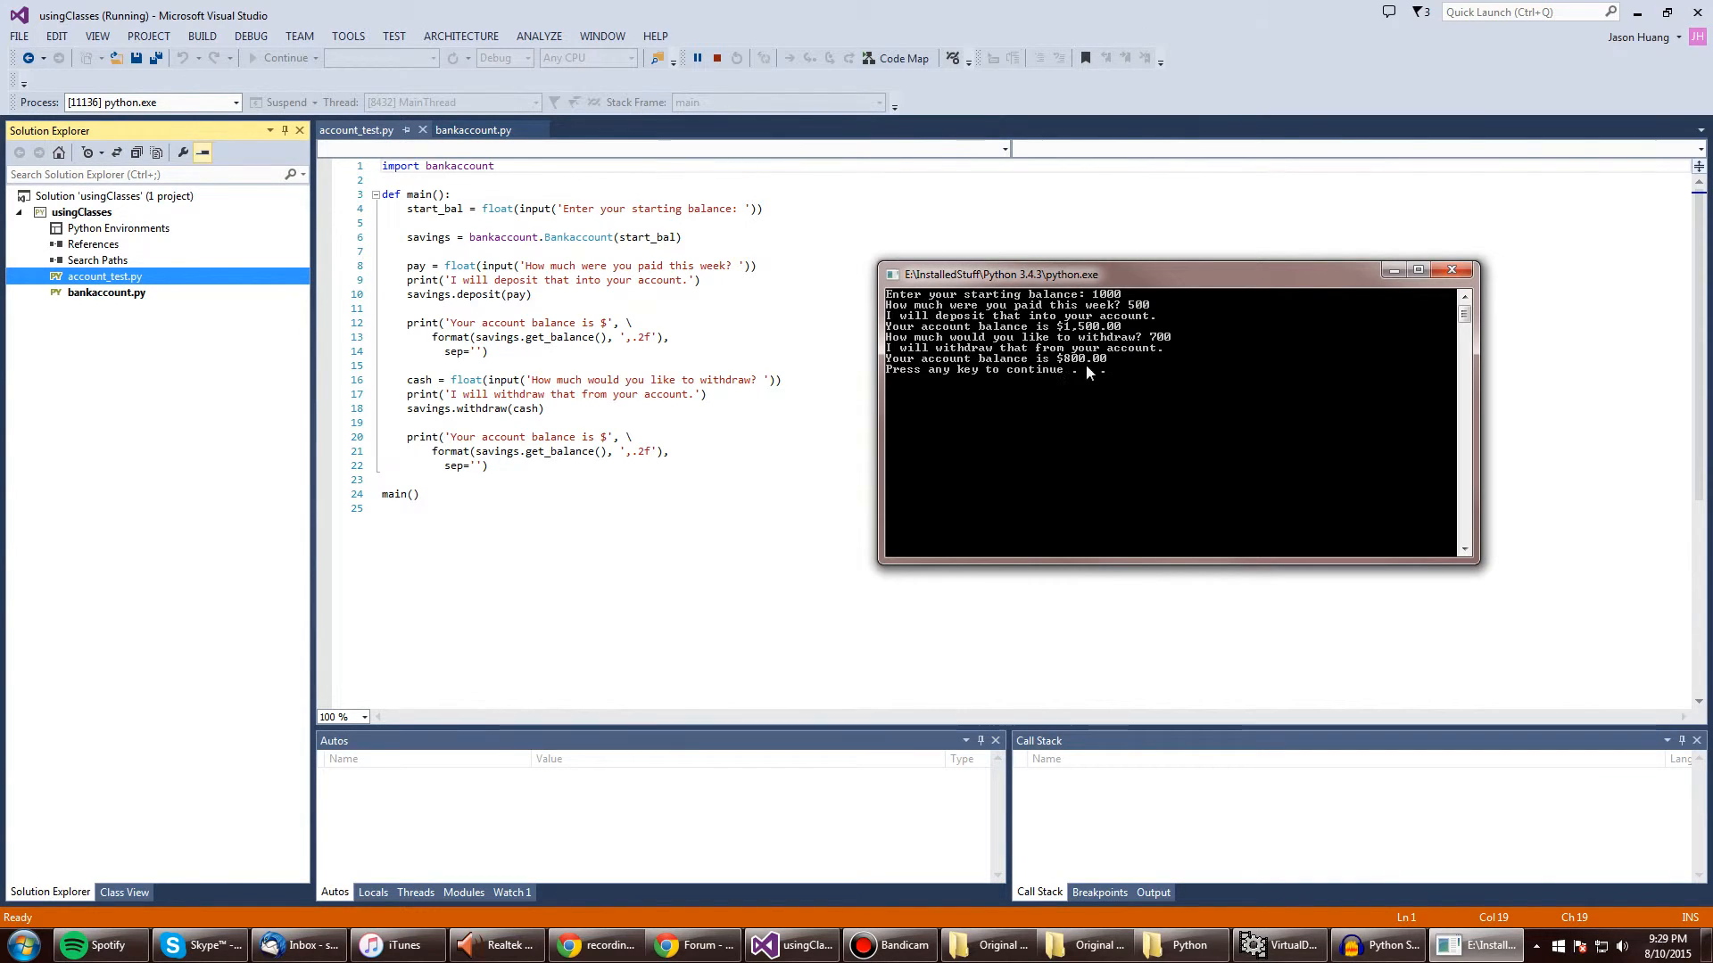
mouse_move(1079, 367)
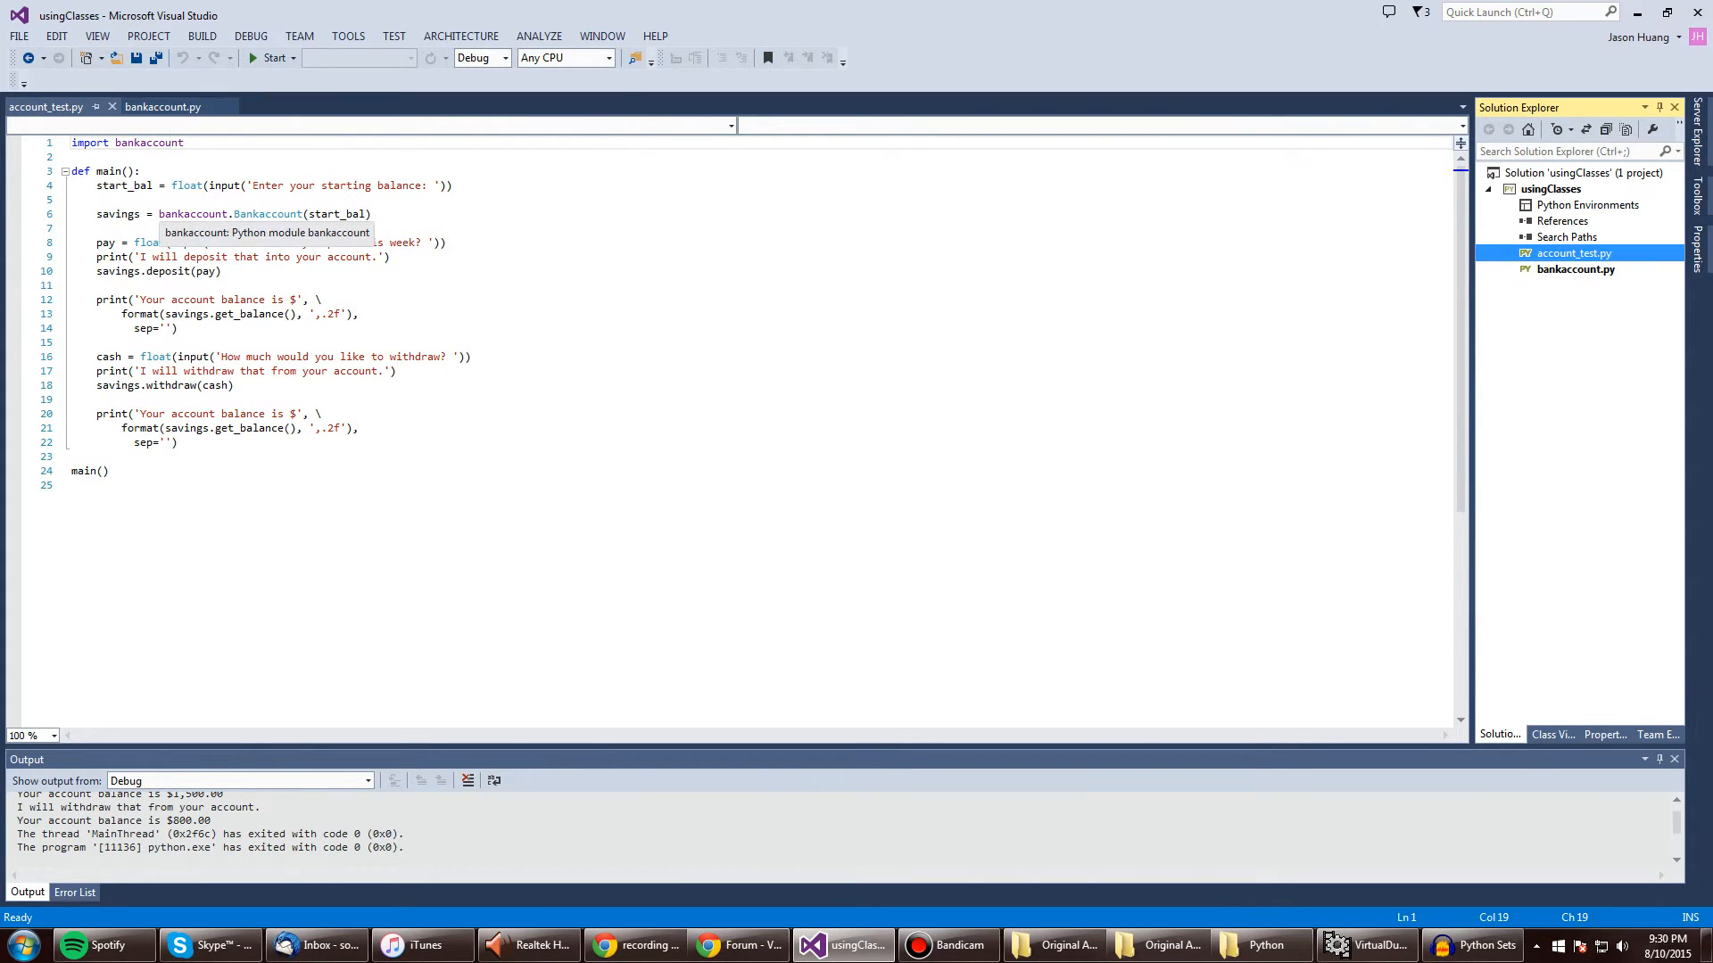
- Review bankaccount.py and account_test.py after the run, ending on the driver script
click(163, 107)
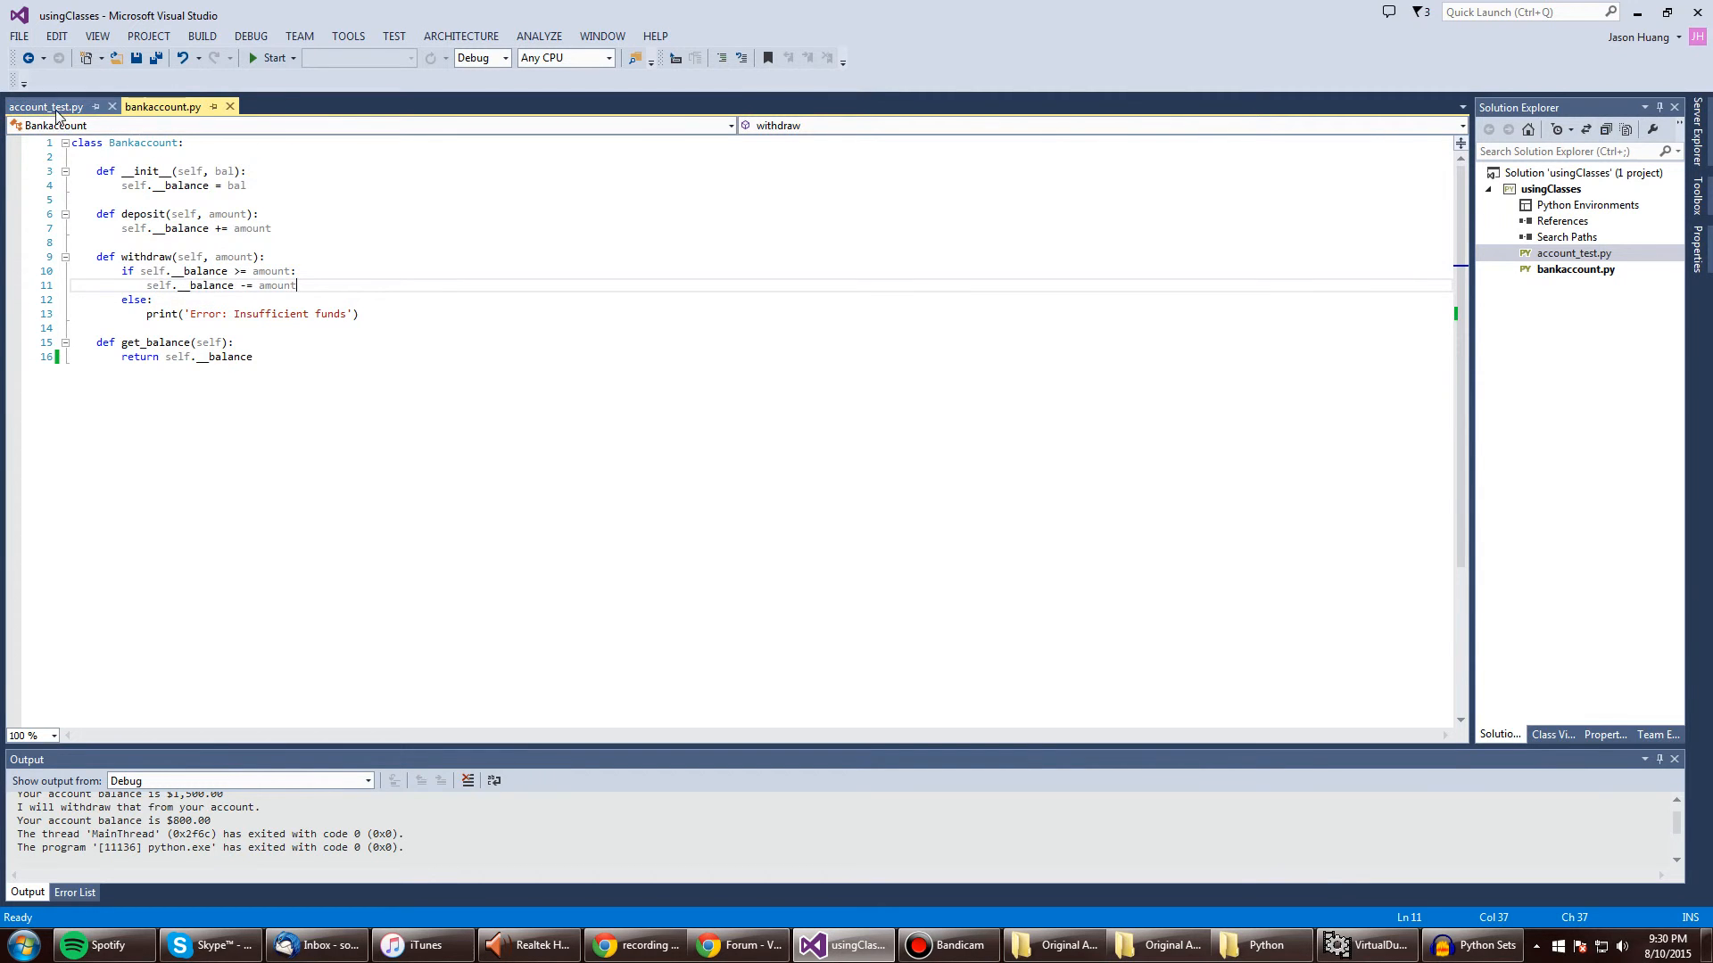
click(49, 106)
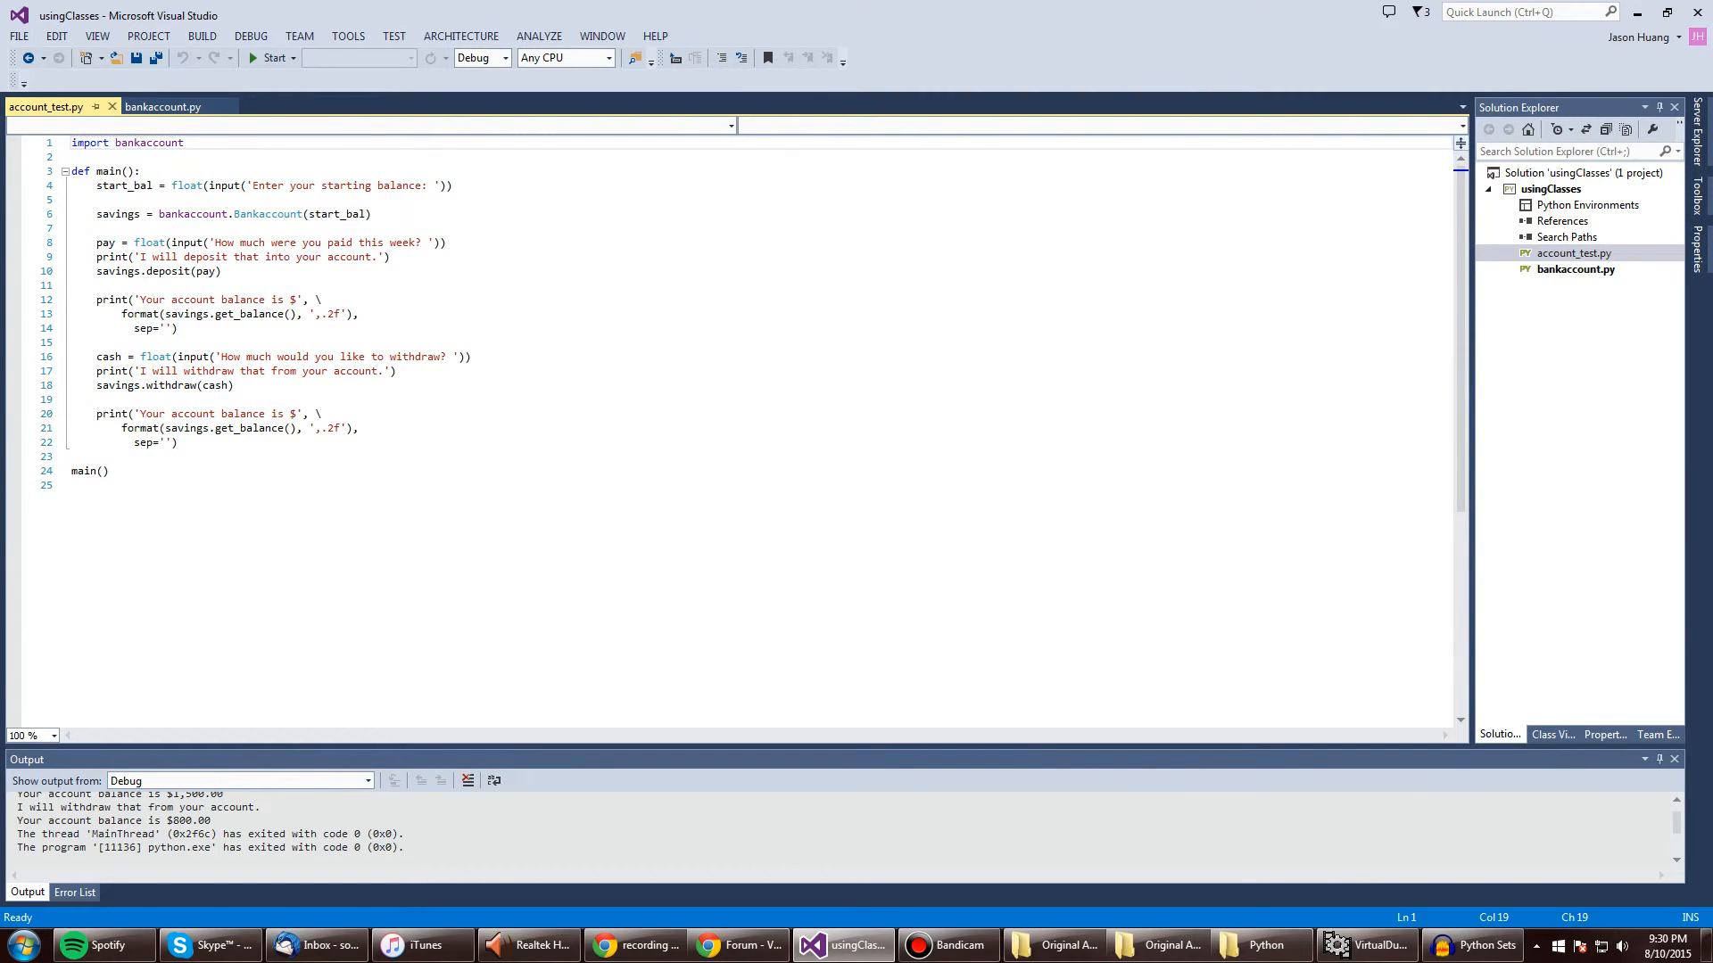
click(164, 106)
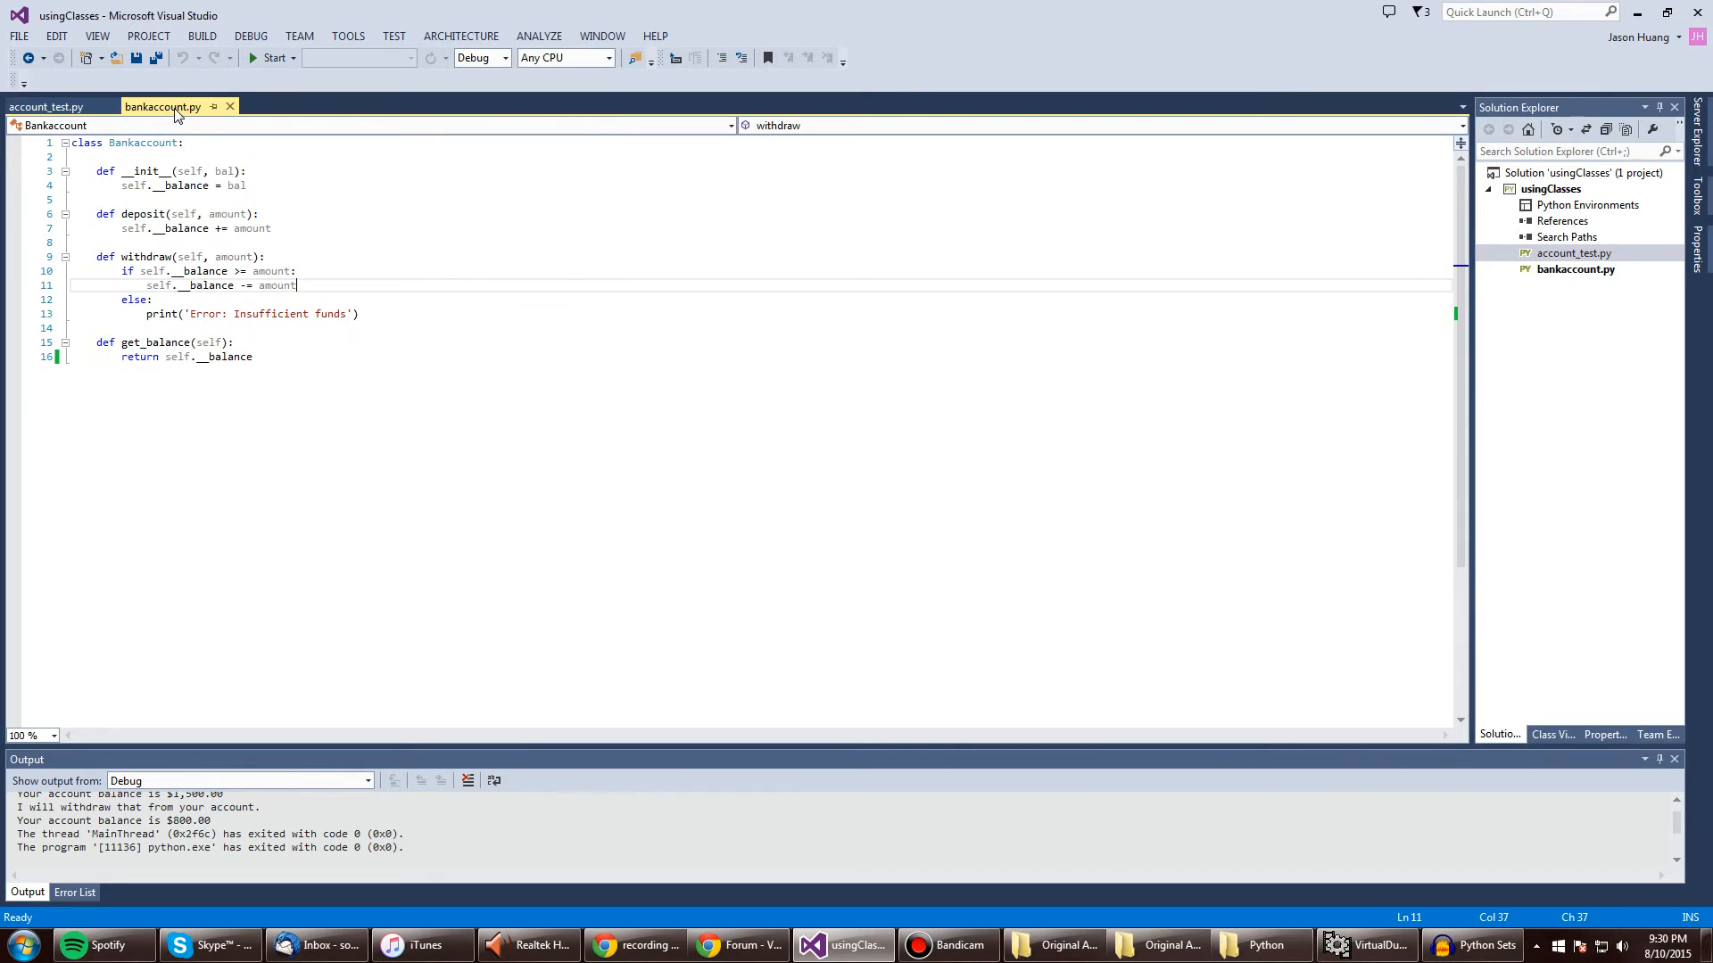
click(42, 107)
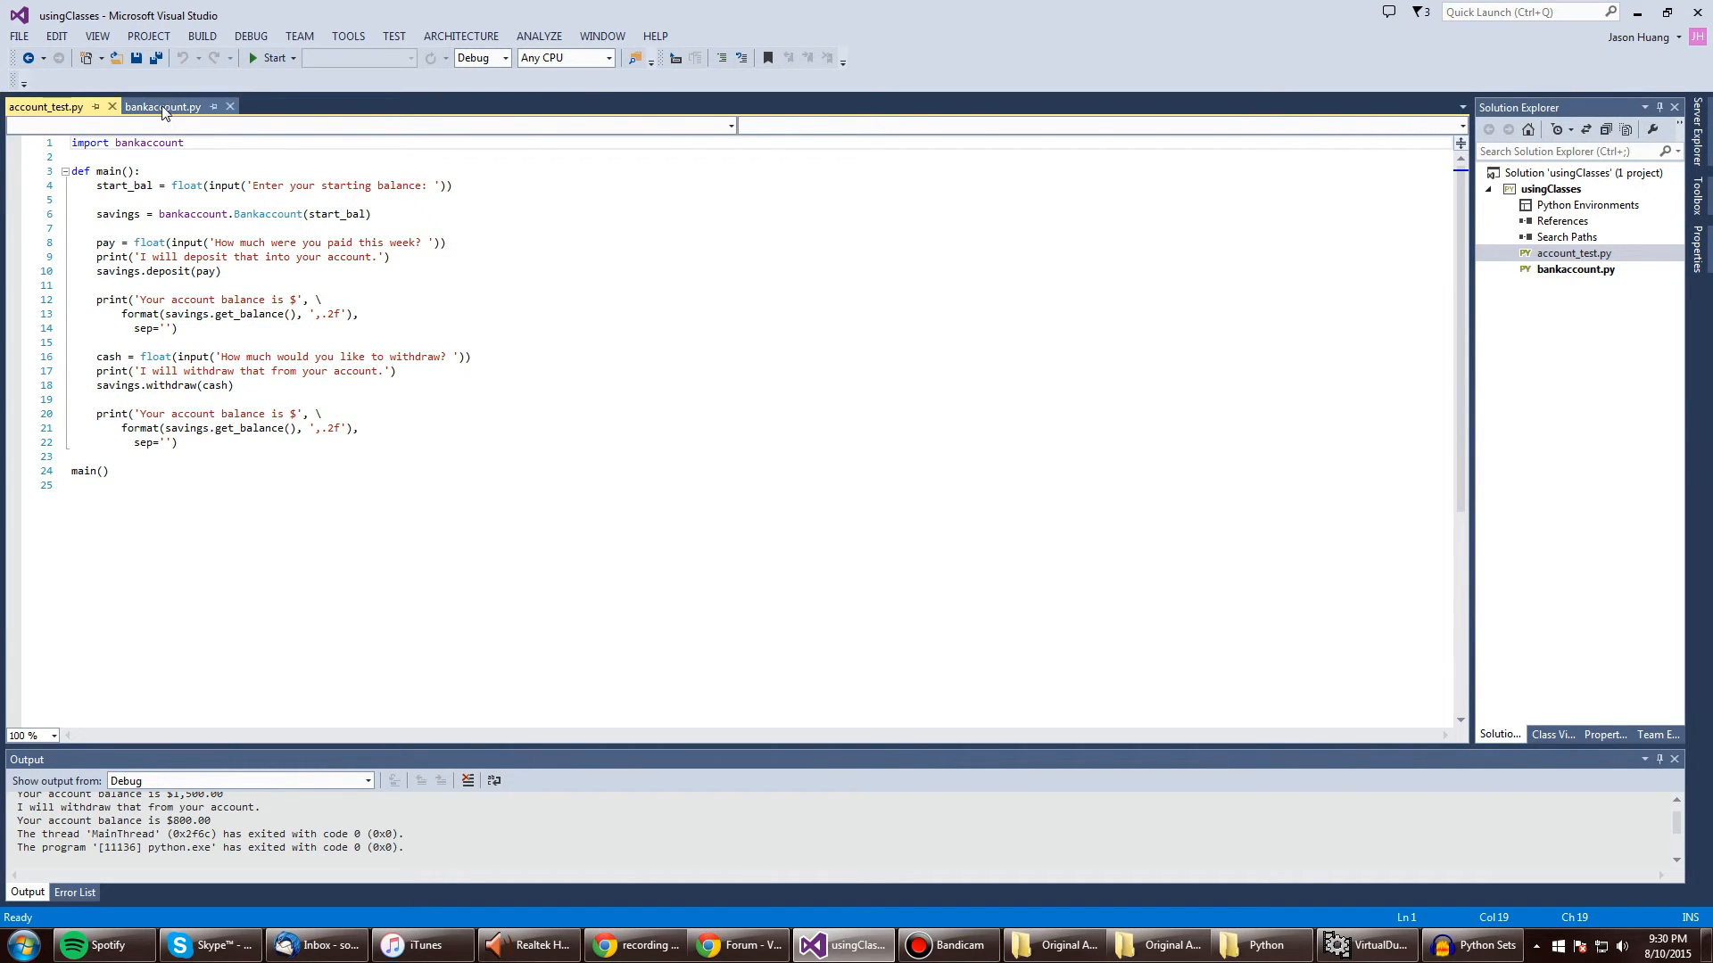
click(165, 106)
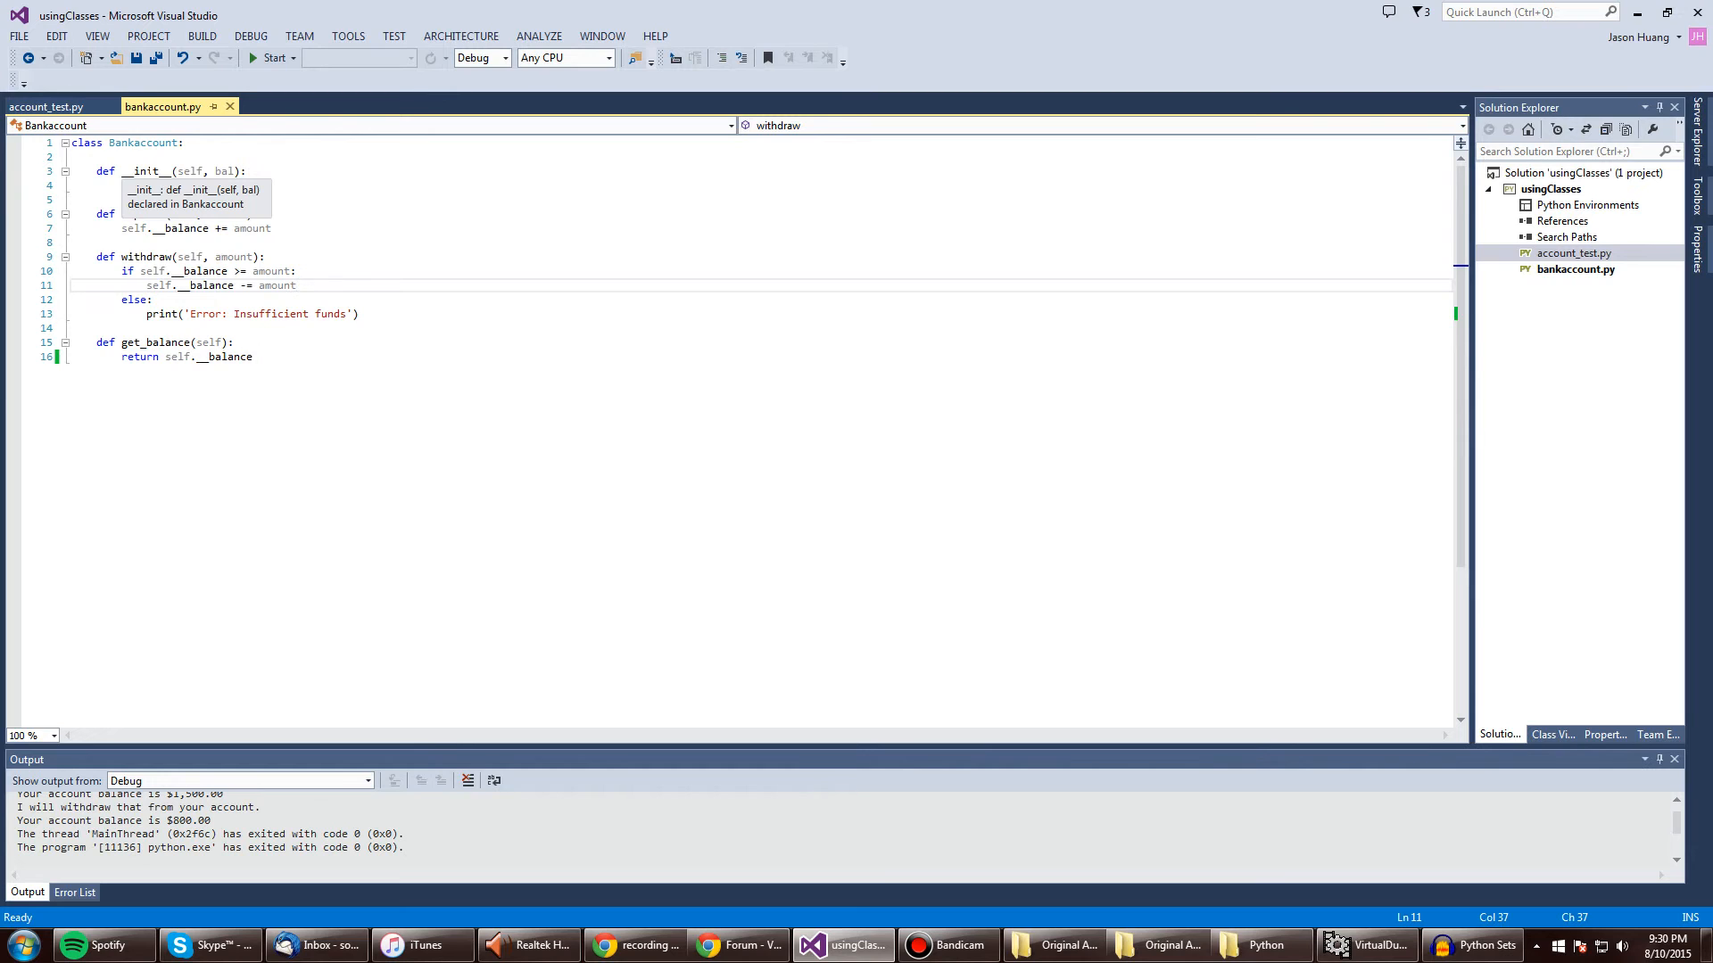
click(55, 106)
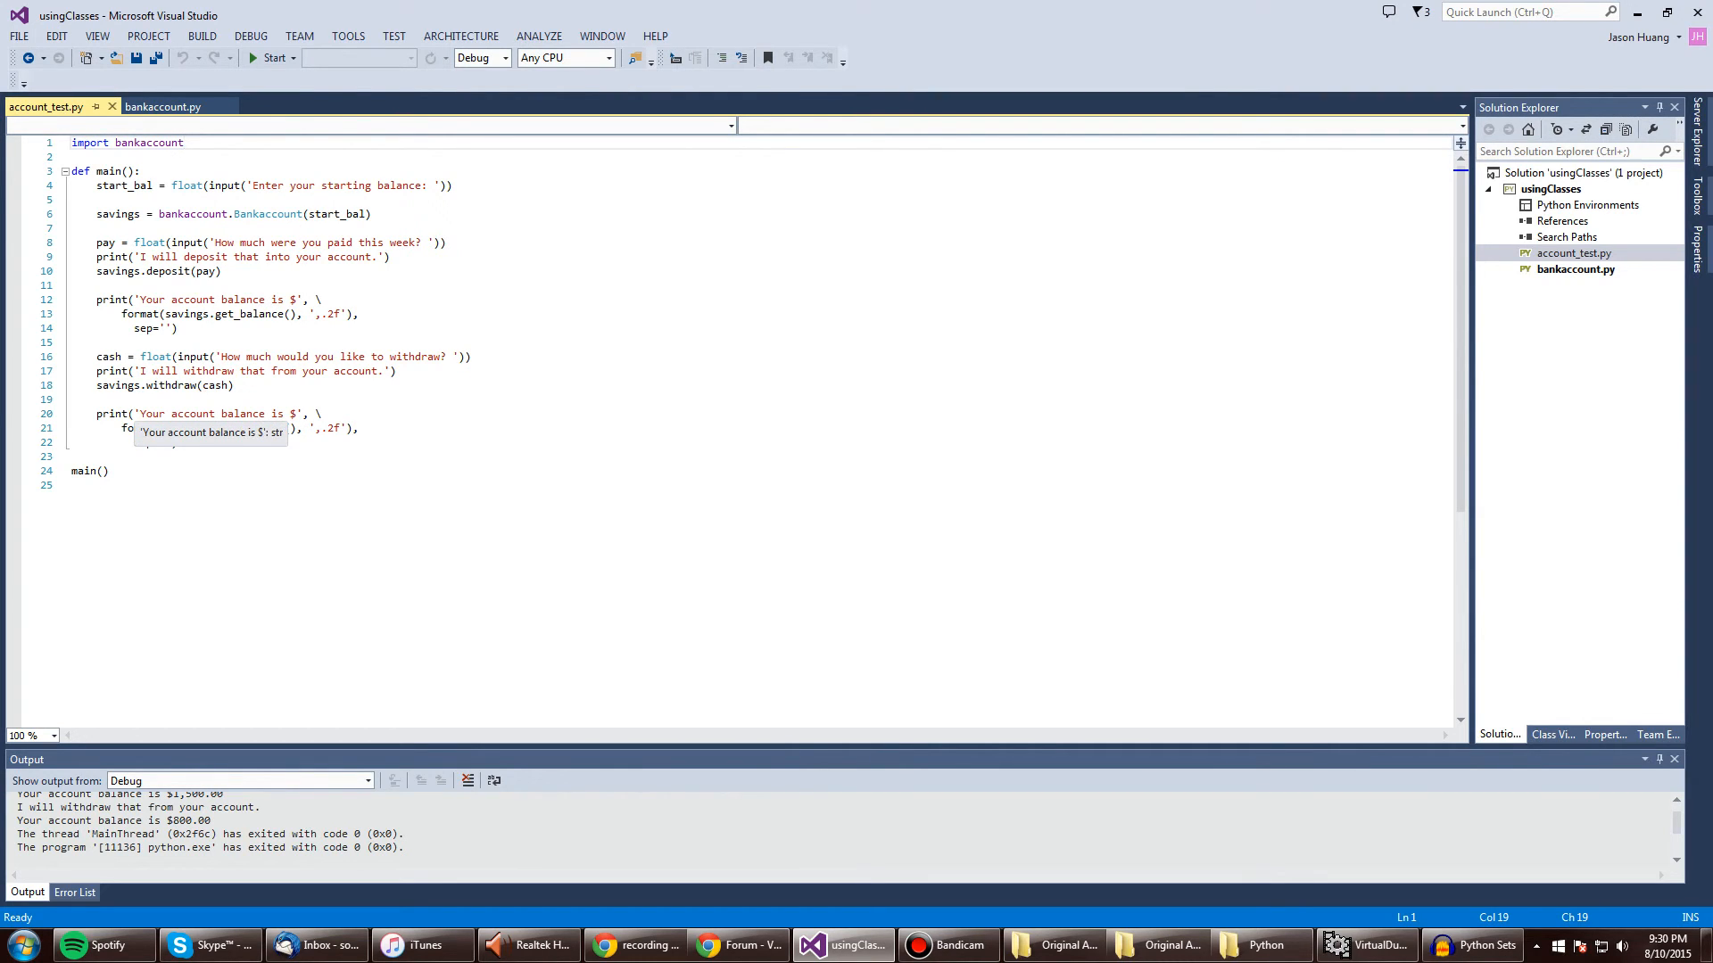
click(163, 106)
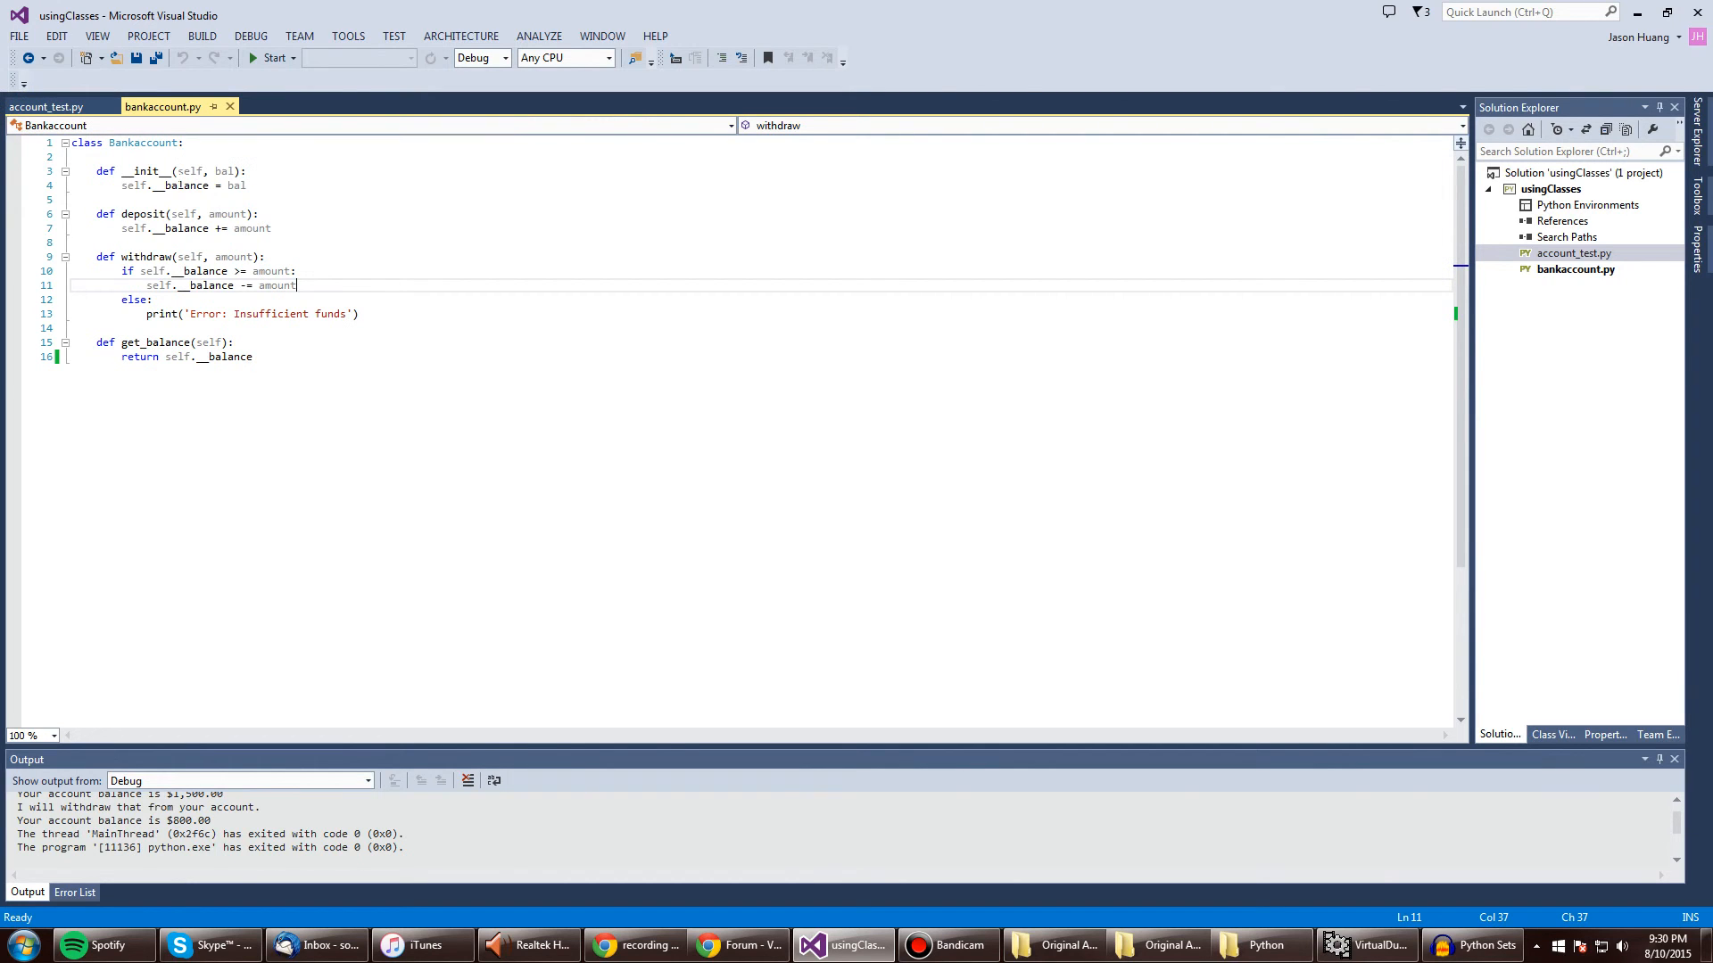
click(43, 107)
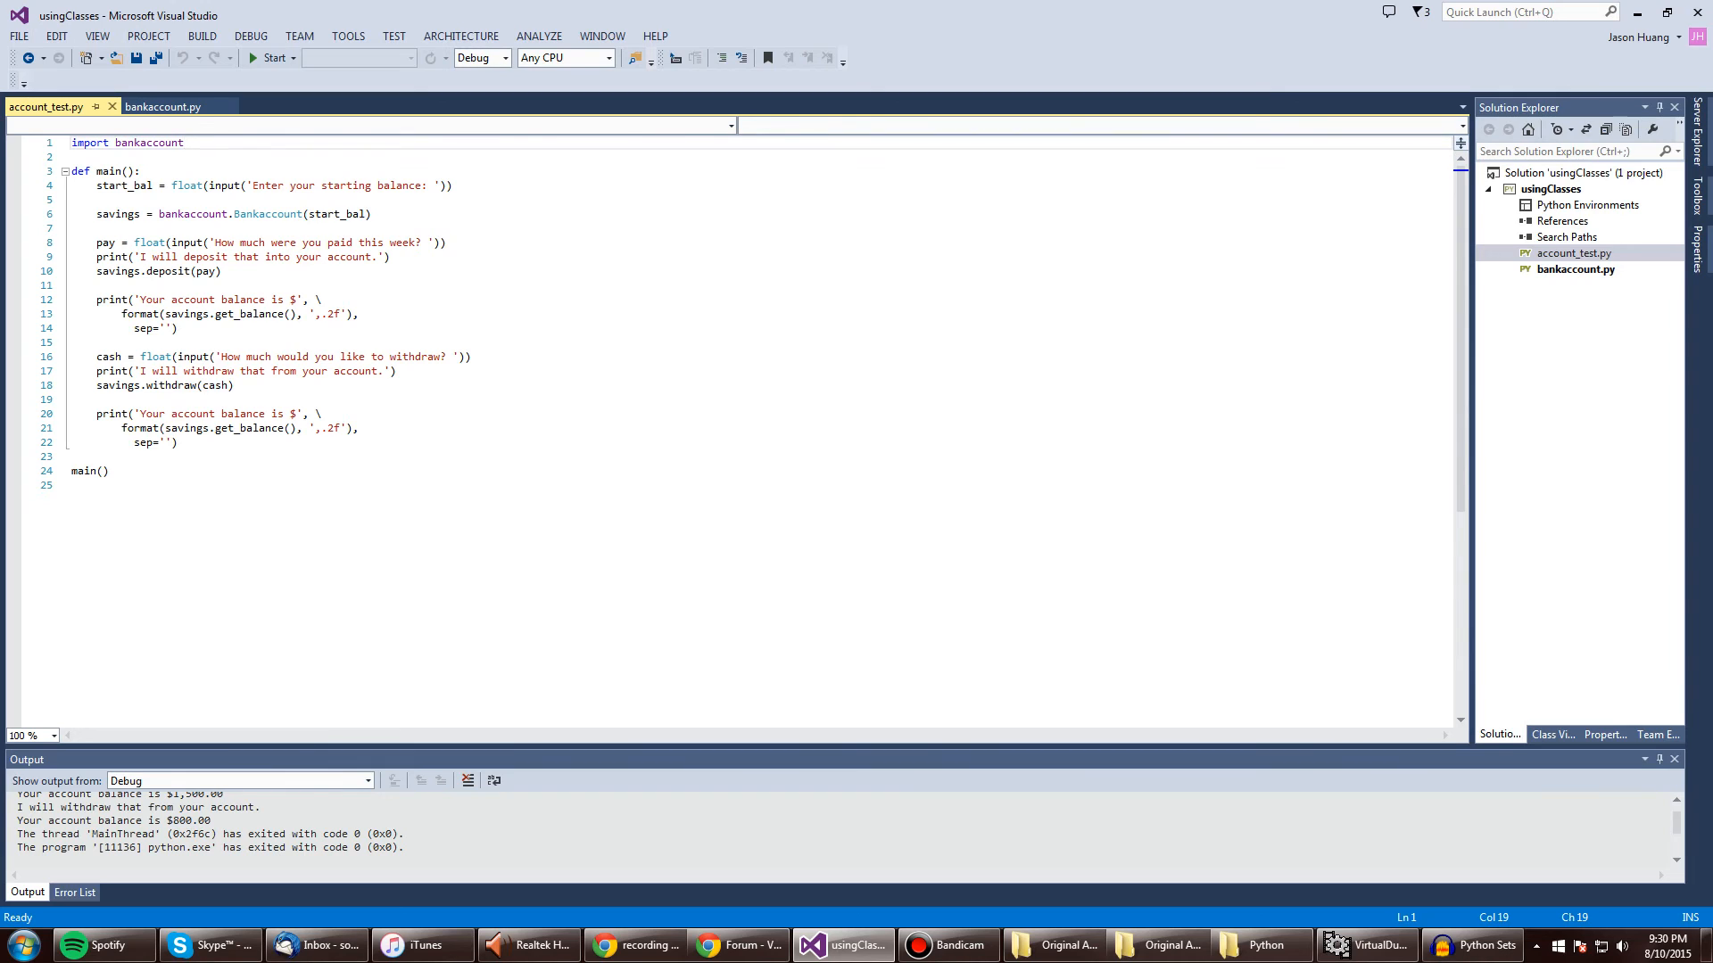
mouse_move(164, 107)
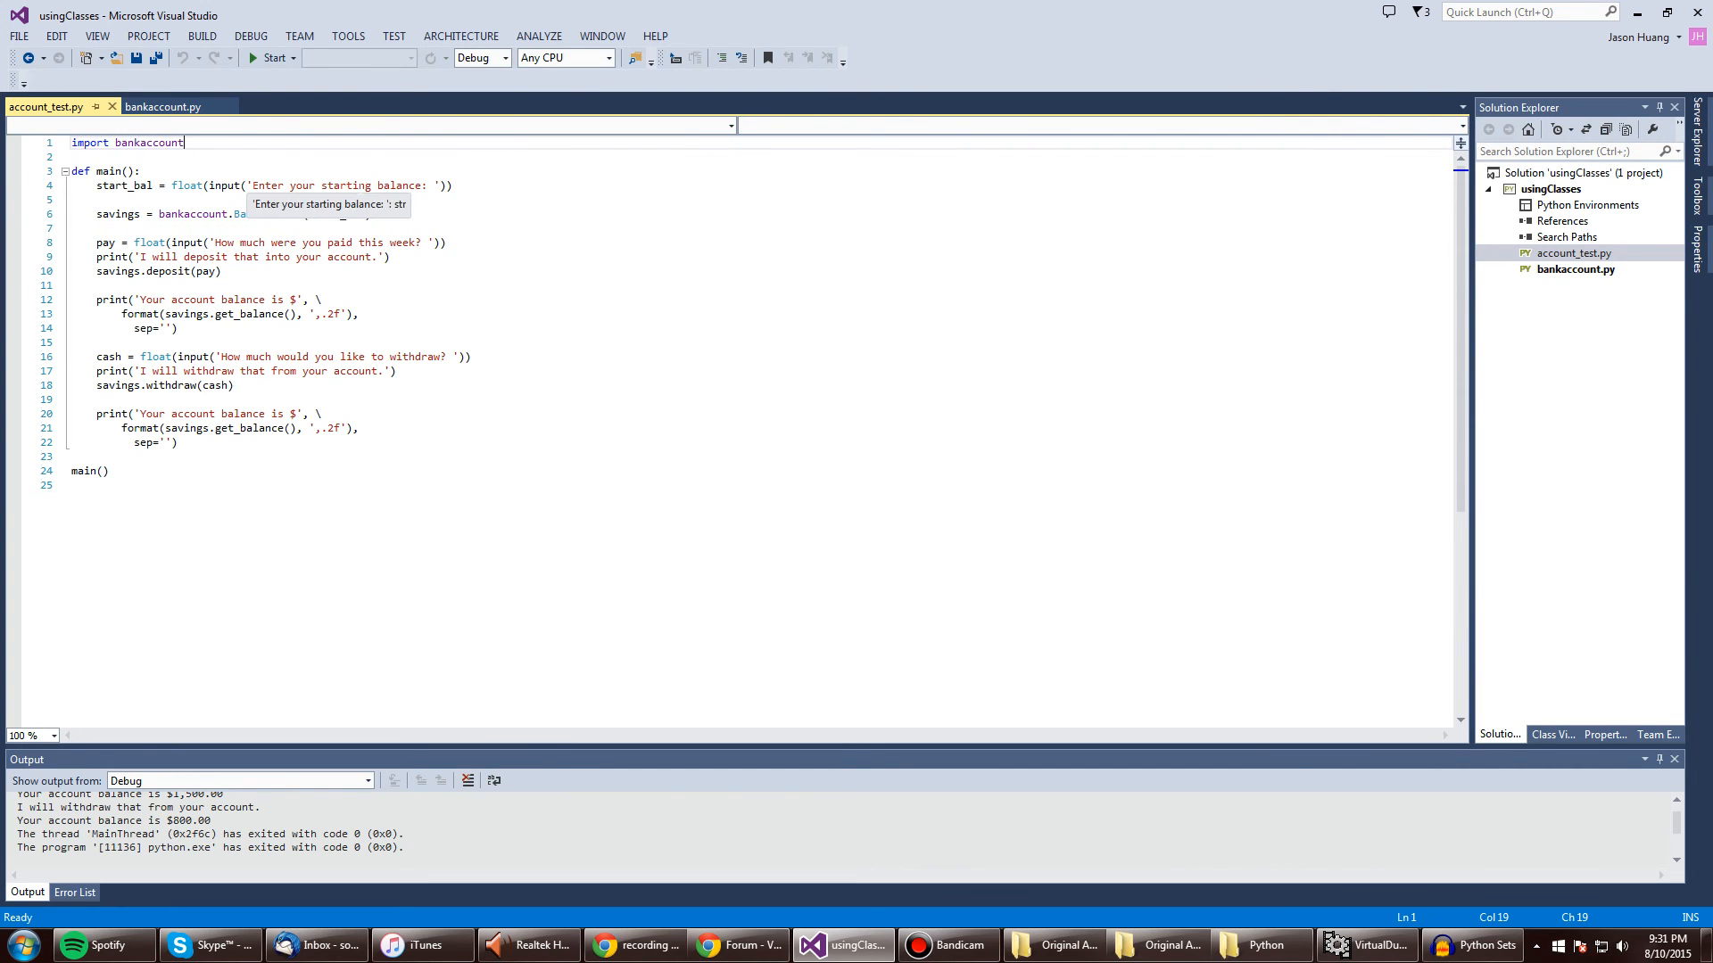
click(171, 106)
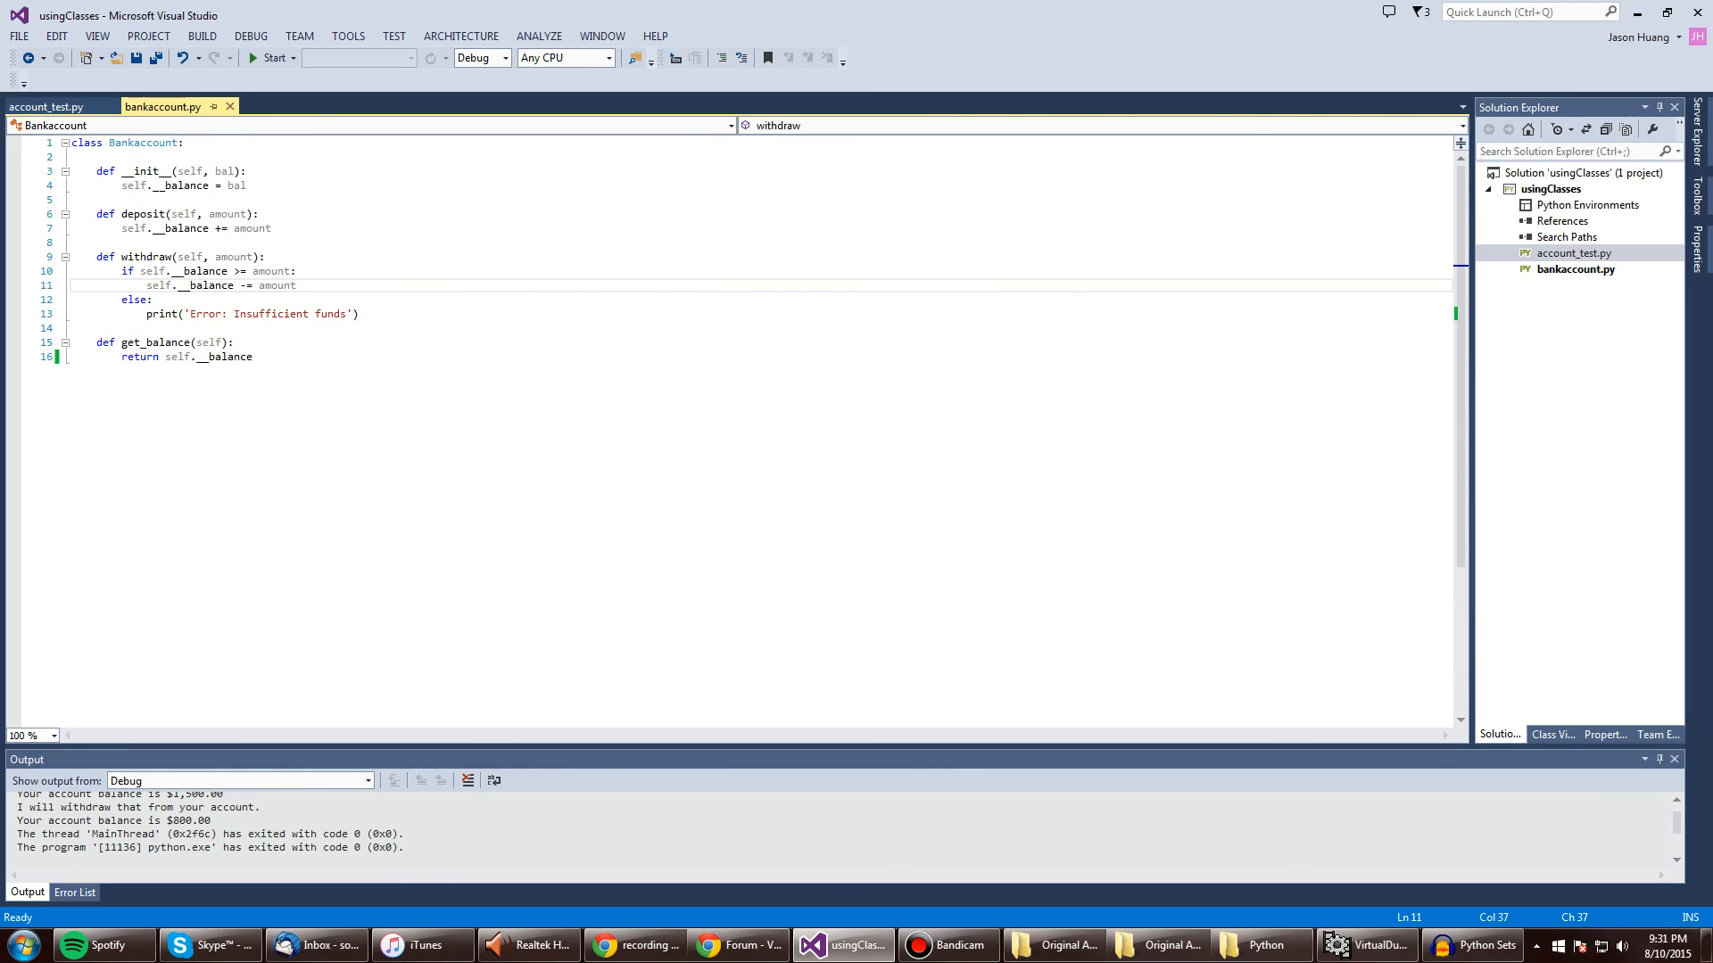
click(50, 104)
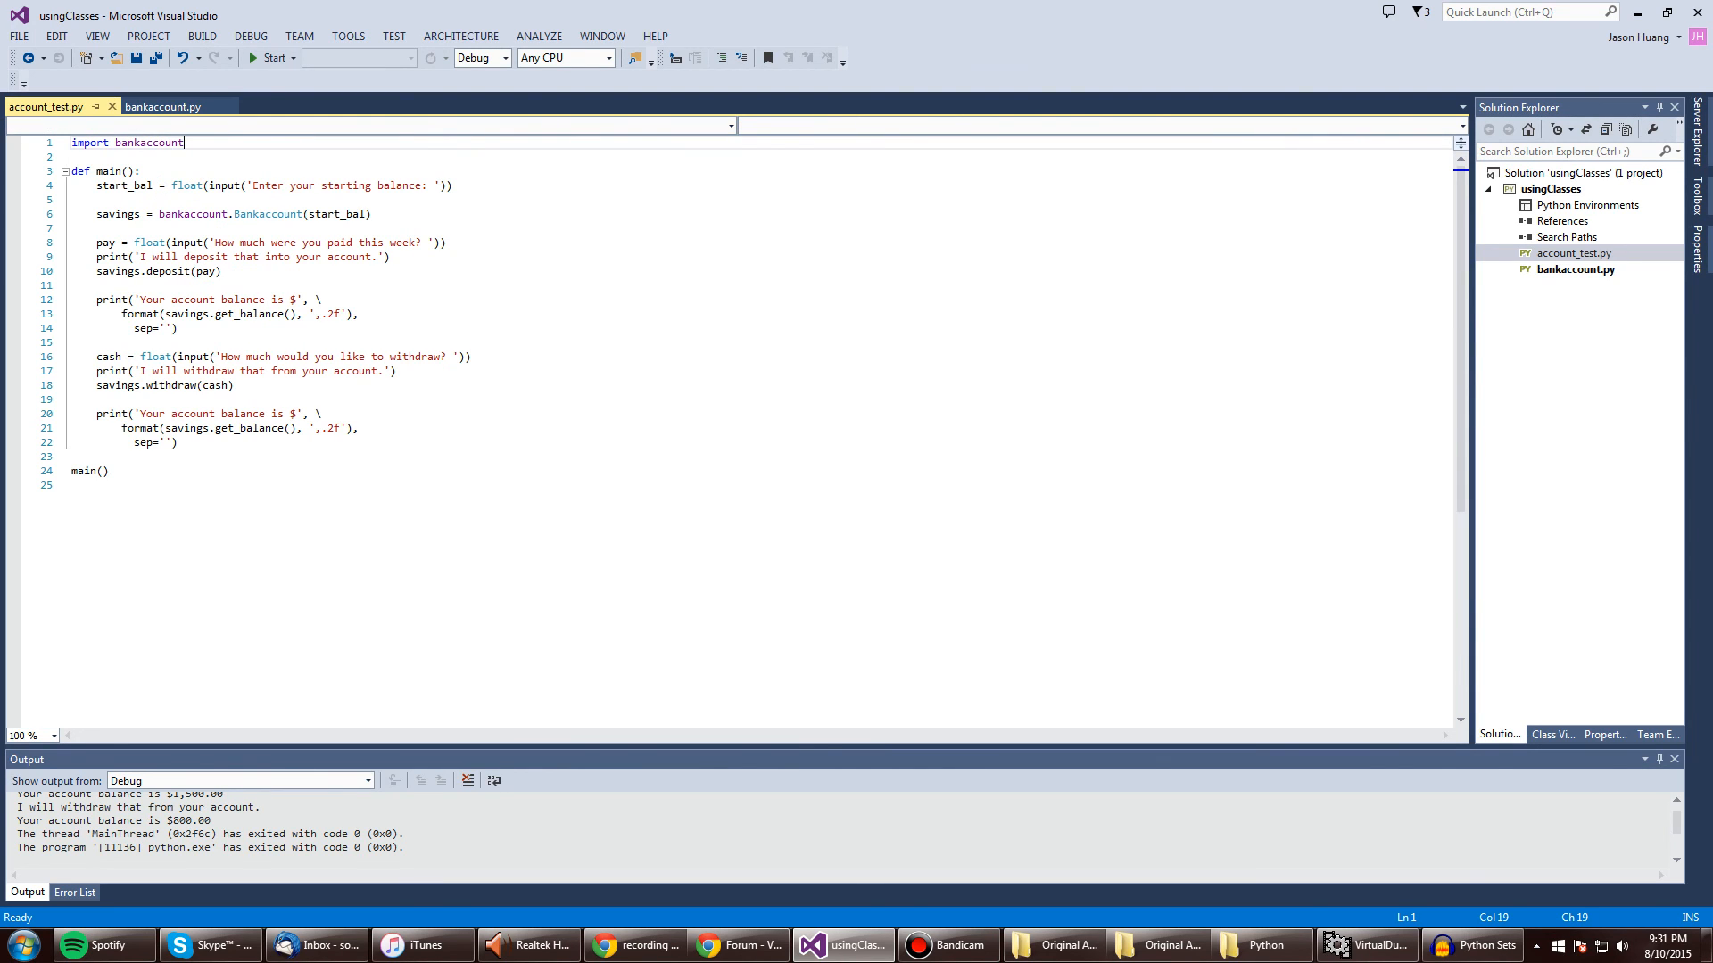